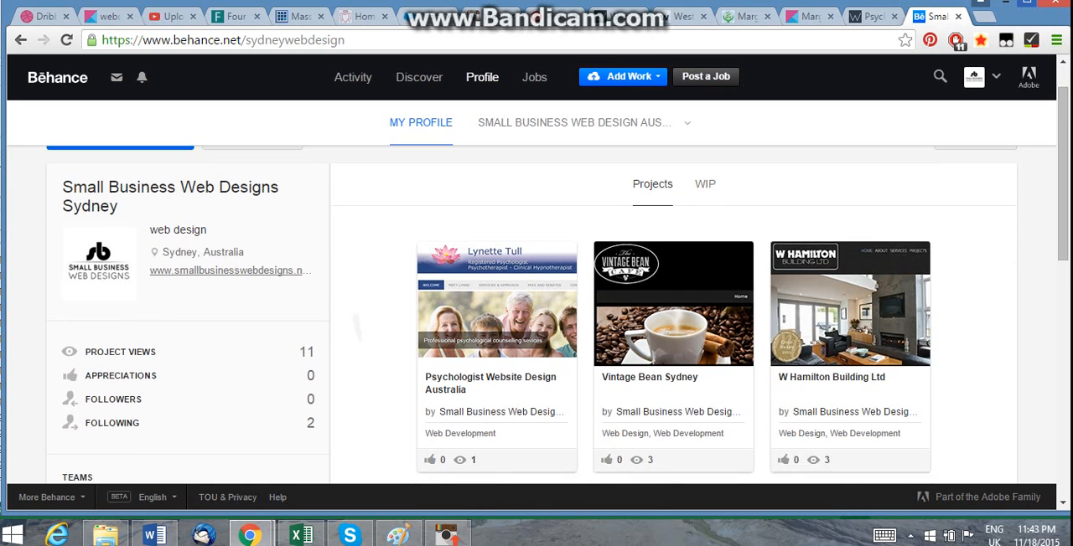
Step: Start a new Behance project via Add Work > Add Project
{"action": "scroll", "scroll_direction": "down", "scroll_amount": 3}
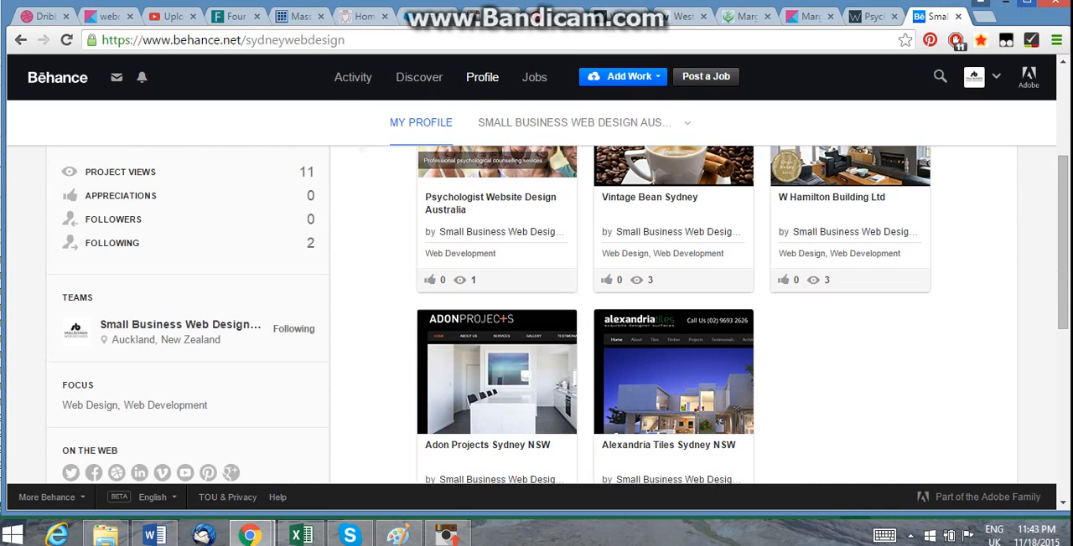
{"action": "scroll", "scroll_direction": "down", "scroll_amount": 3}
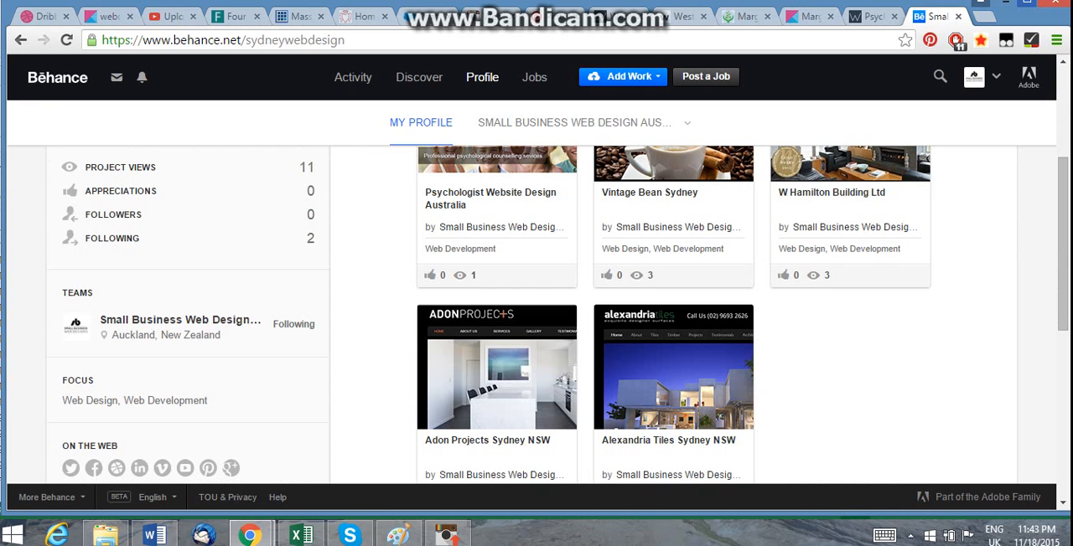
{"action": "scroll", "scroll_direction": "down", "scroll_amount": 3}
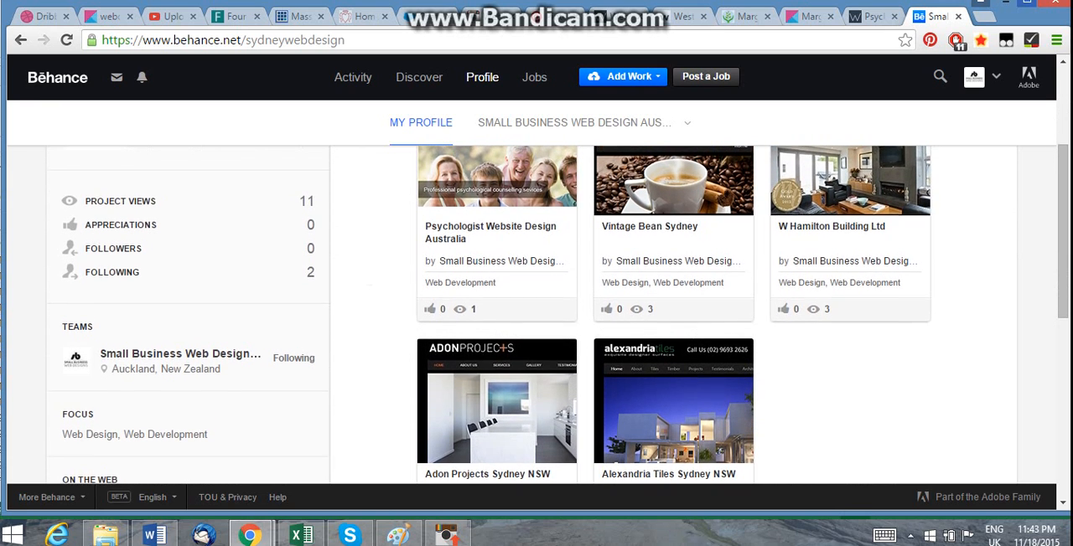
{"action": "scroll", "scroll_direction": "up", "scroll_amount": 3}
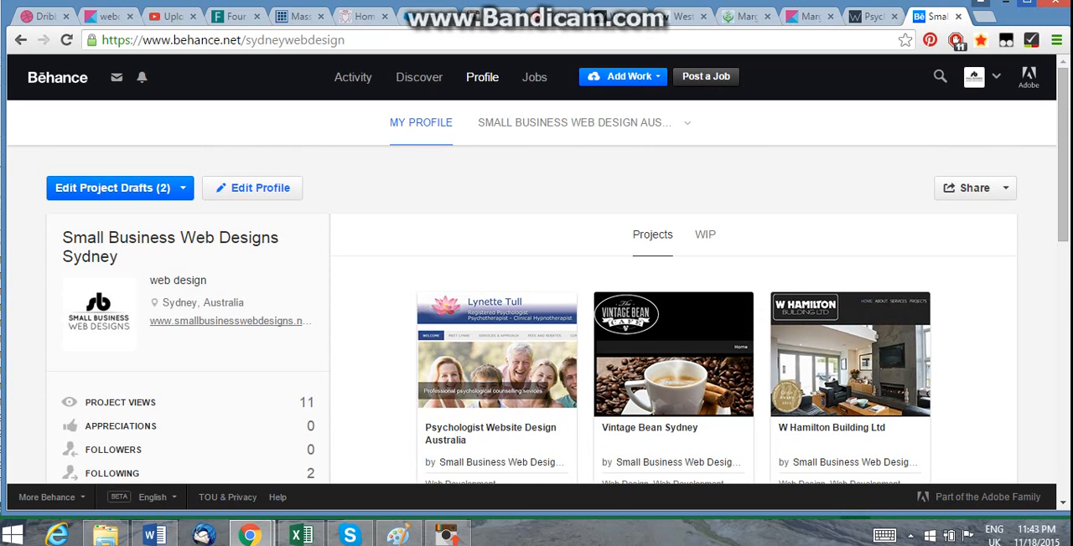
{"action": "scroll", "scroll_direction": "down", "scroll_amount": 3}
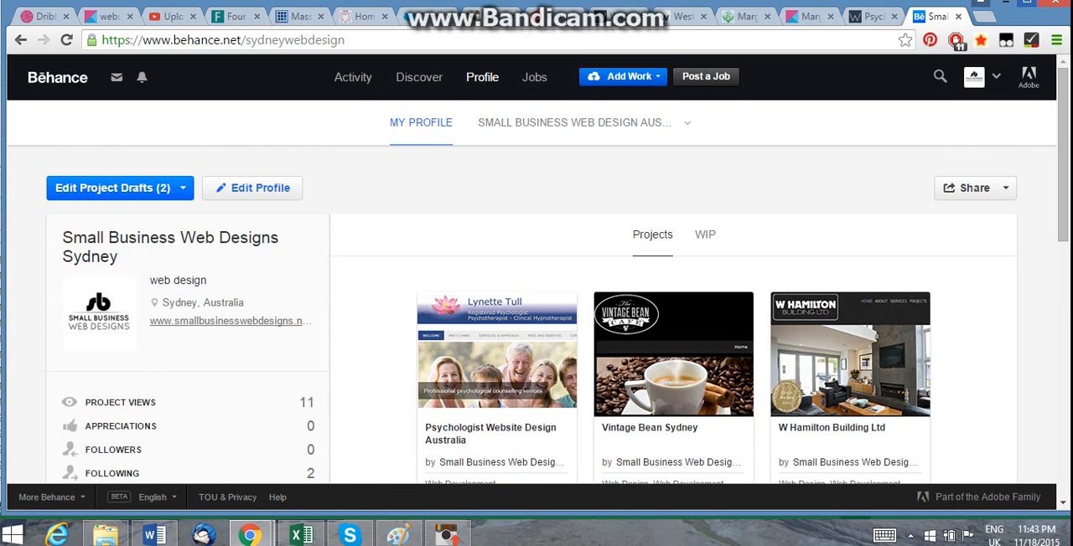
{"action": "left_click", "coordinate": [623, 77]}
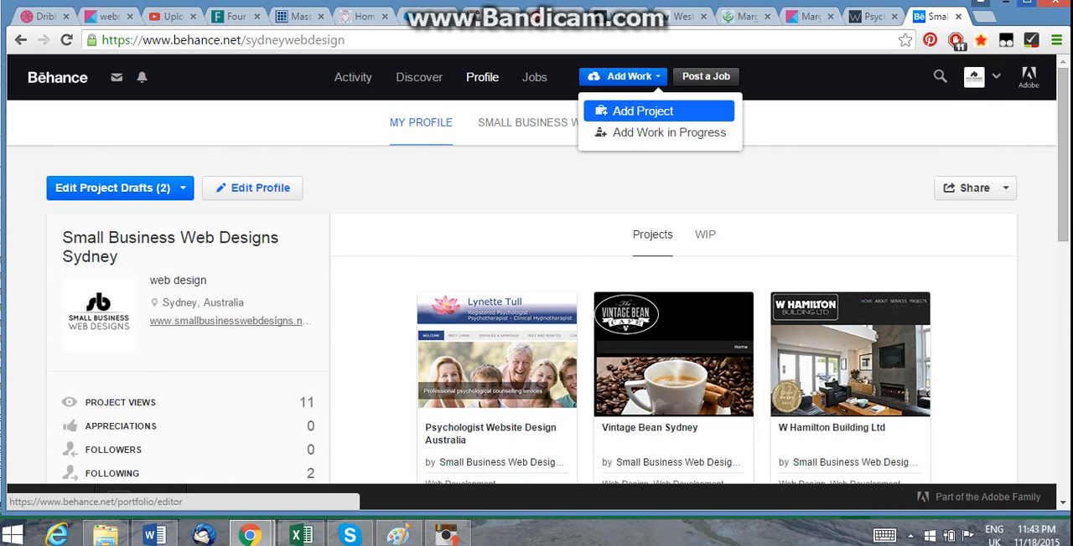
{"action": "left_click", "coordinate": [641, 111]}
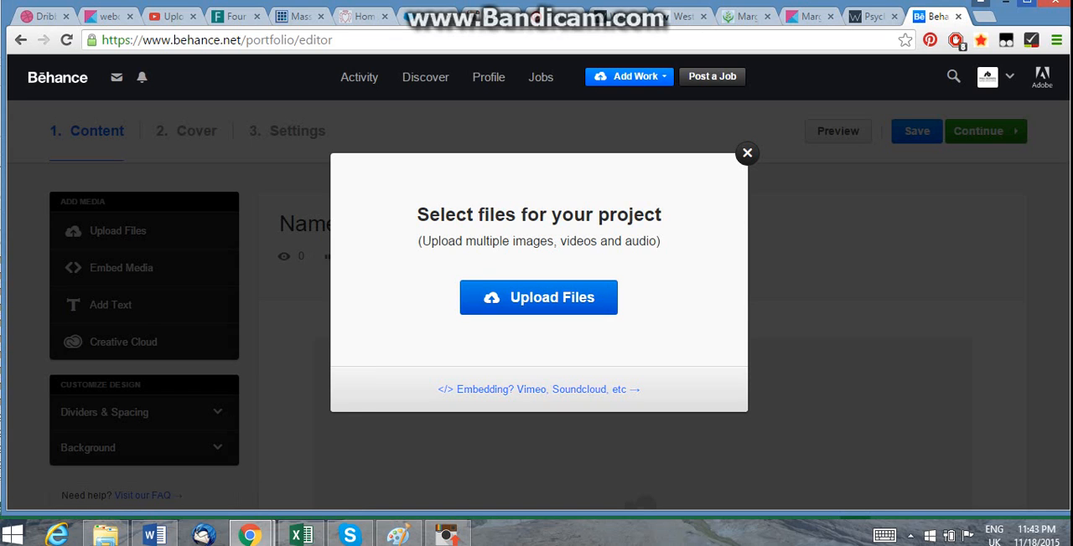
Step: Upload the West Coast Land Surveys website screenshot into the project
{"action": "left_click", "coordinate": [538, 298]}
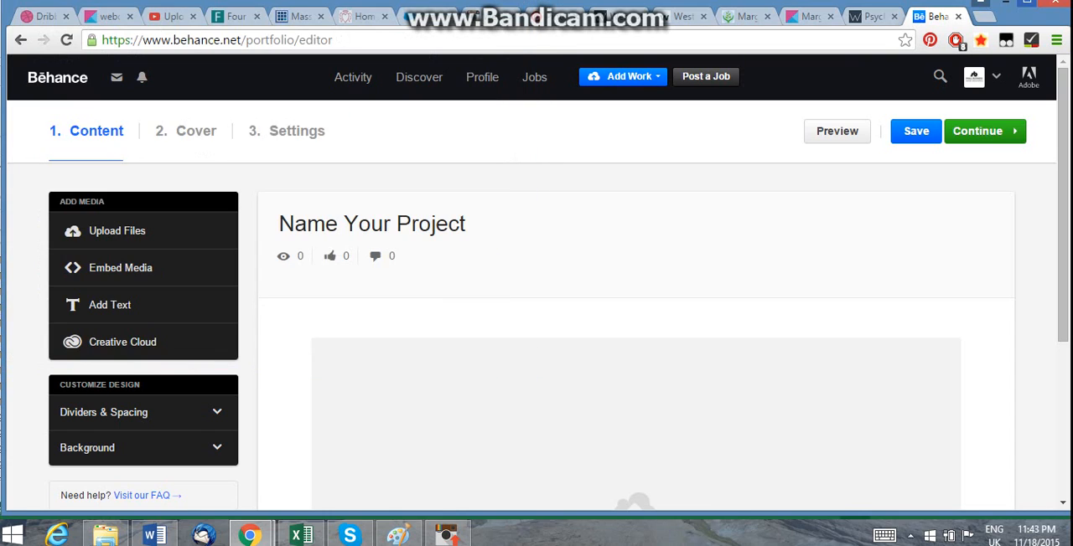
{"action": "left_click", "coordinate": [117, 231]}
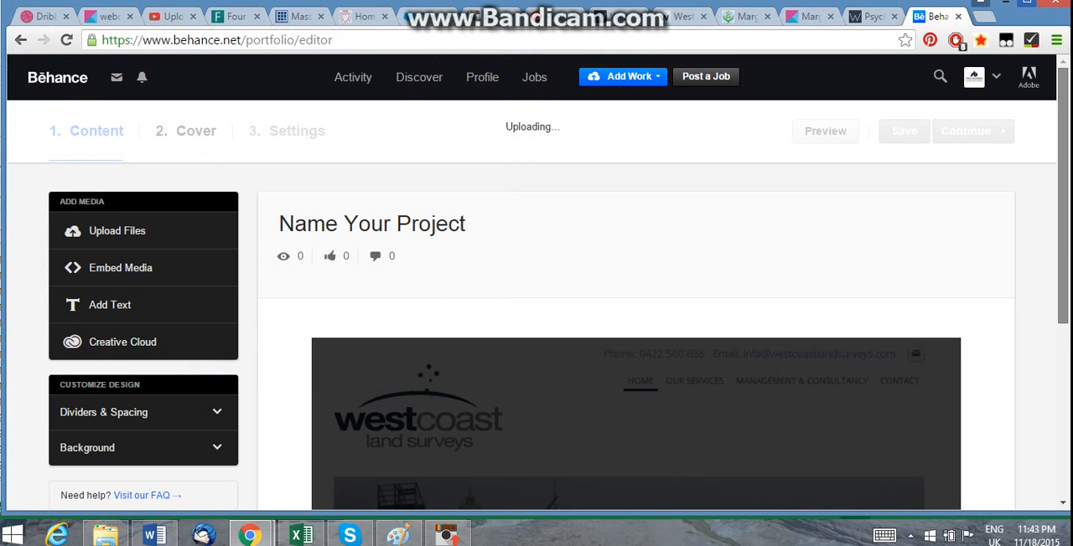
{"action": "scroll", "scroll_direction": "down", "scroll_amount": 3}
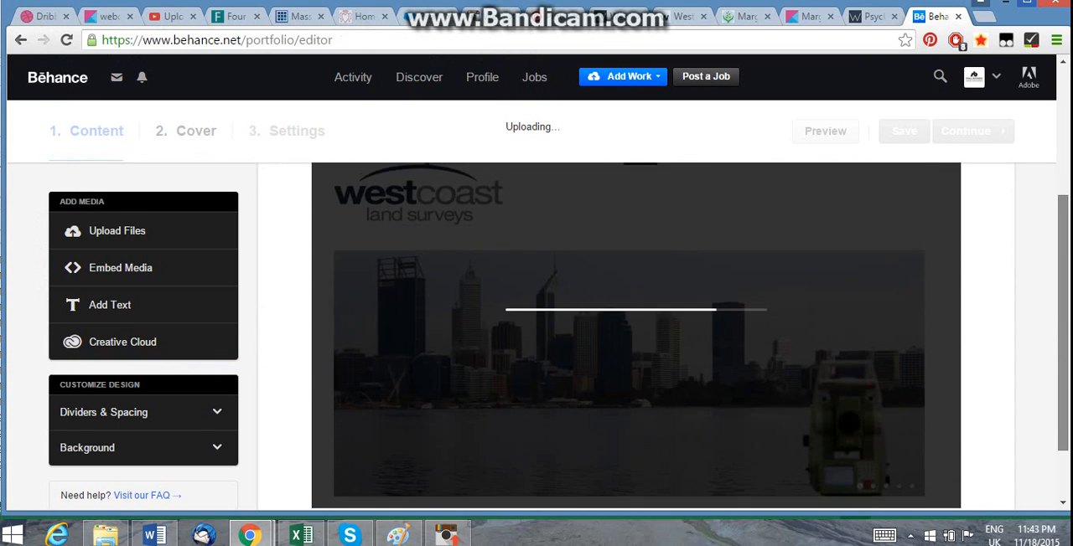
{"action": "scroll", "scroll_direction": "down", "scroll_amount": 3}
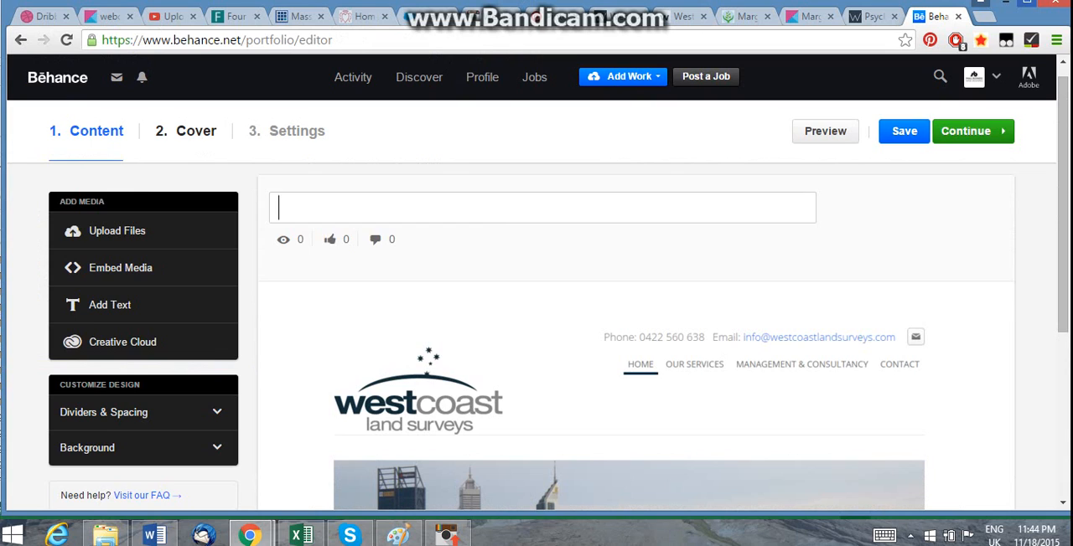
Step: Title the project 'West Coast Land Surveys, Perth Web Design'
{"action": "type", "text": "West Coast Land S"}
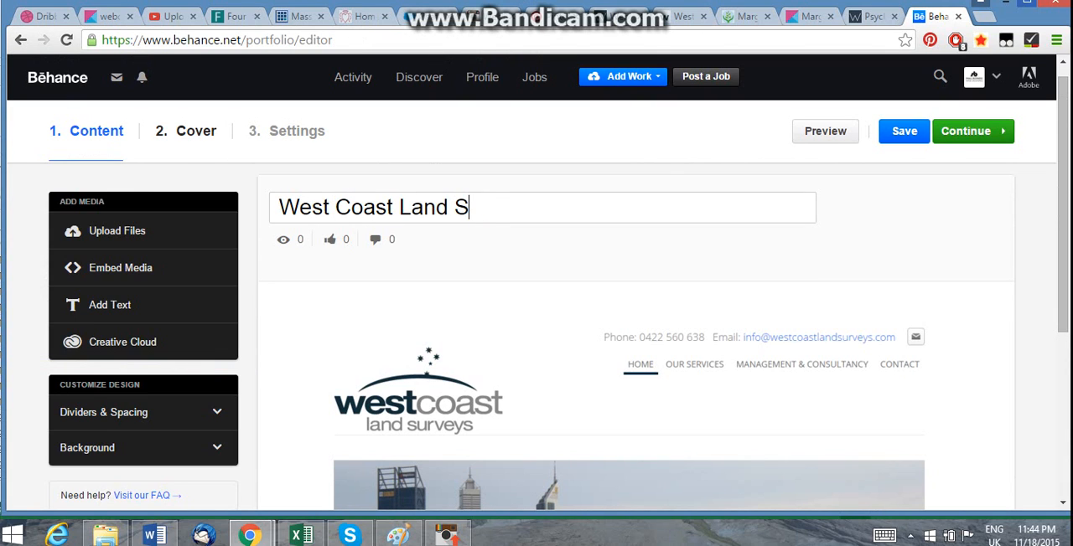
{"action": "type", "text": "urveys, Perth"}
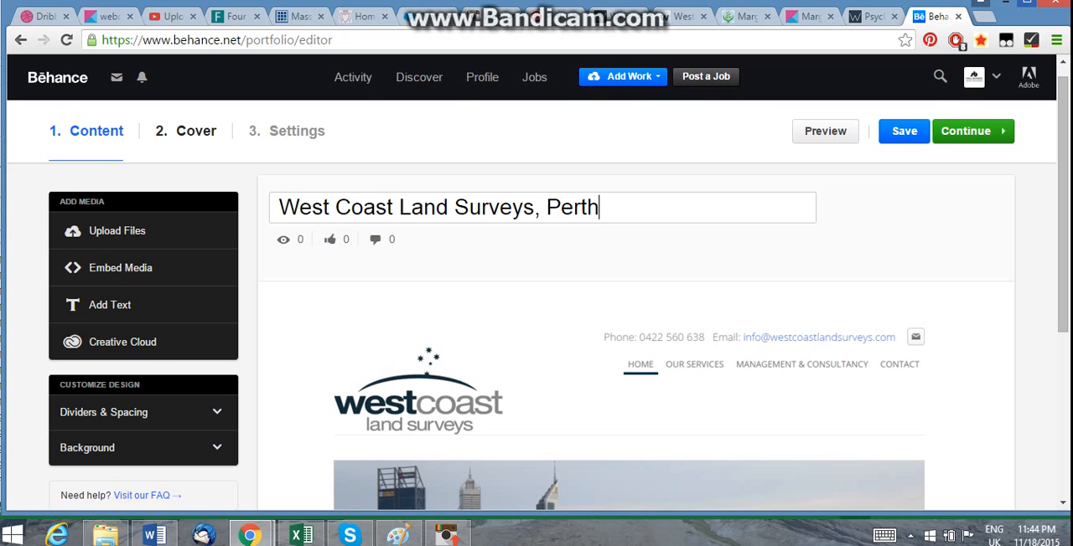
{"action": "type", "text": "Web Design"}
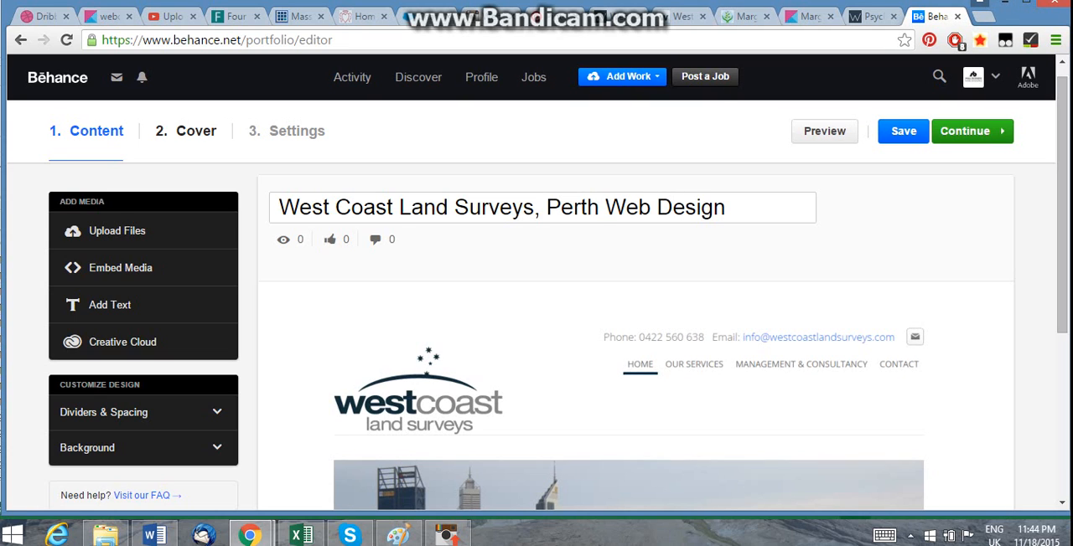
{"action": "scroll", "scroll_direction": "down", "scroll_amount": 3}
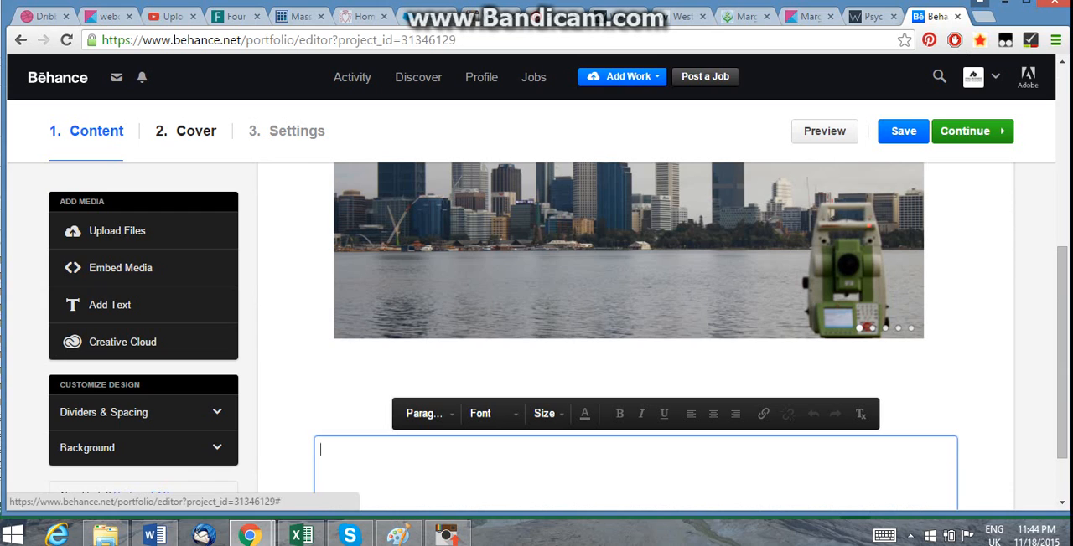
Step: Load web-design.html on the company site tab, then return to the Behance editor
{"action": "scroll", "scroll_direction": "down", "scroll_amount": 3}
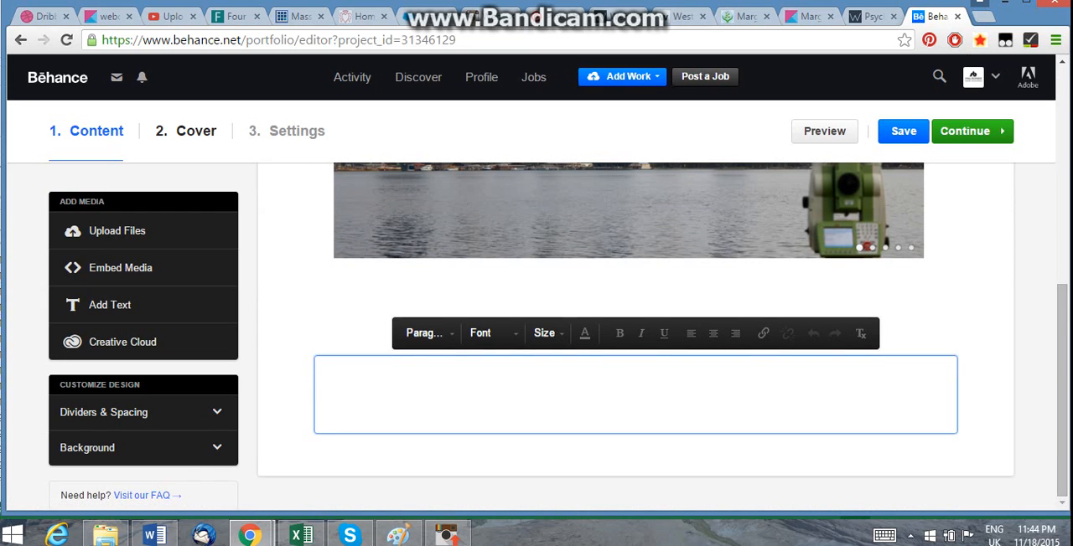
{"action": "left_click", "coordinate": [872, 17]}
{"action": "type", "text": "www.smallbusinesswebdesigns.net.au/w"}
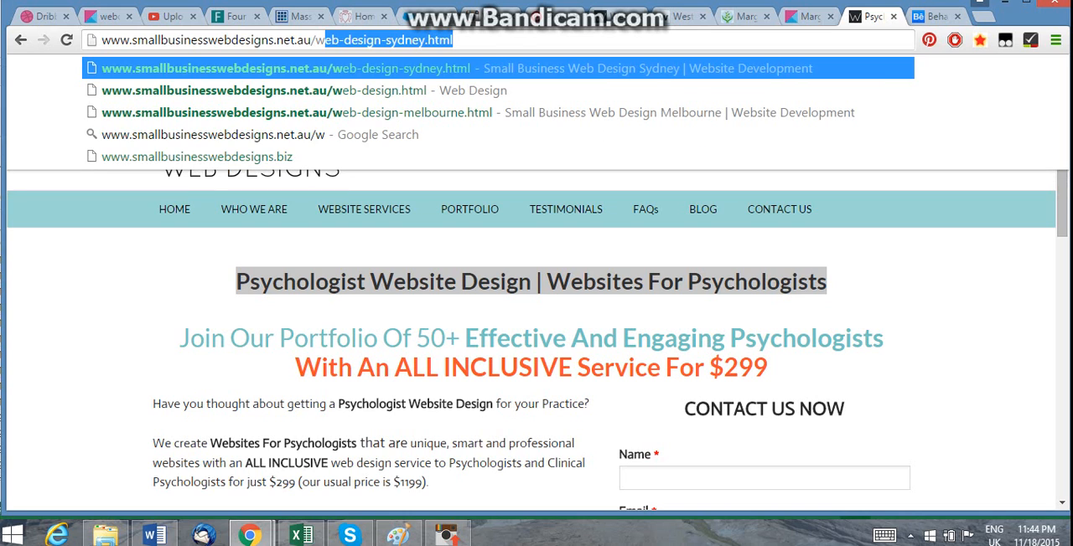
{"action": "left_click", "coordinate": [262, 91]}
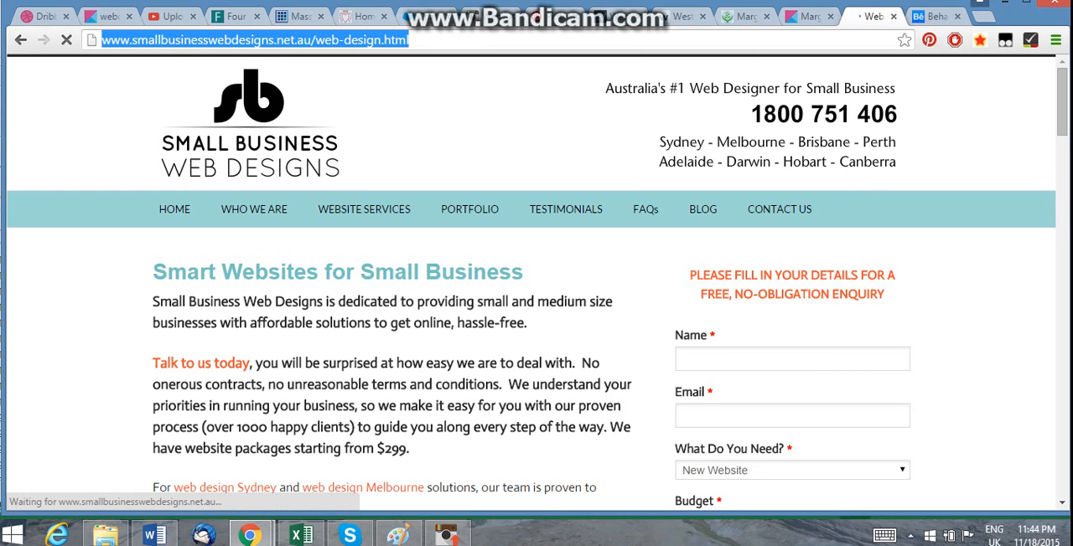
{"action": "left_click", "coordinate": [930, 17]}
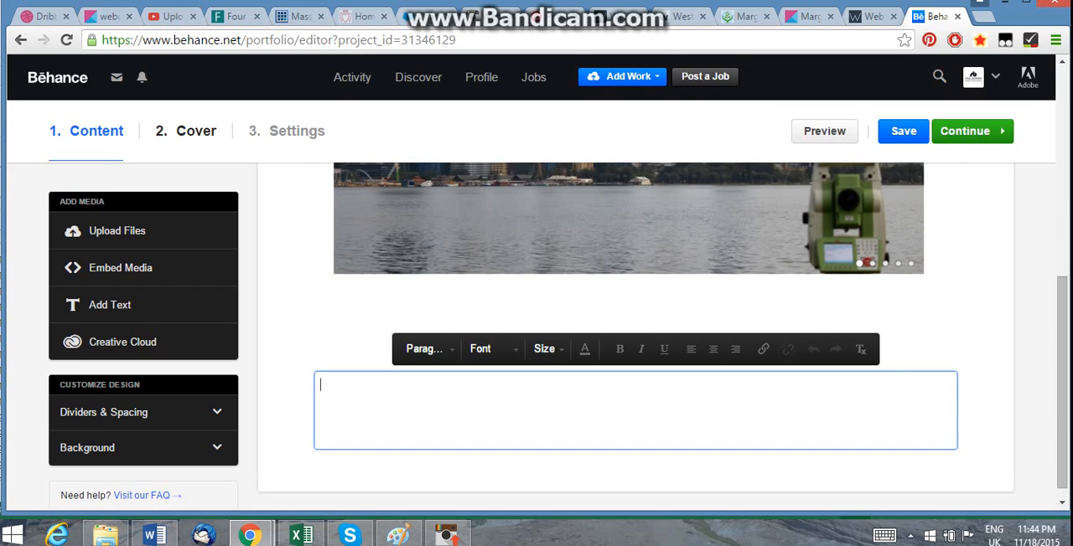
Step: Write 'Check out our latest client, published' in the text block, fixing a typo
{"action": "type", "text": "Check o"}
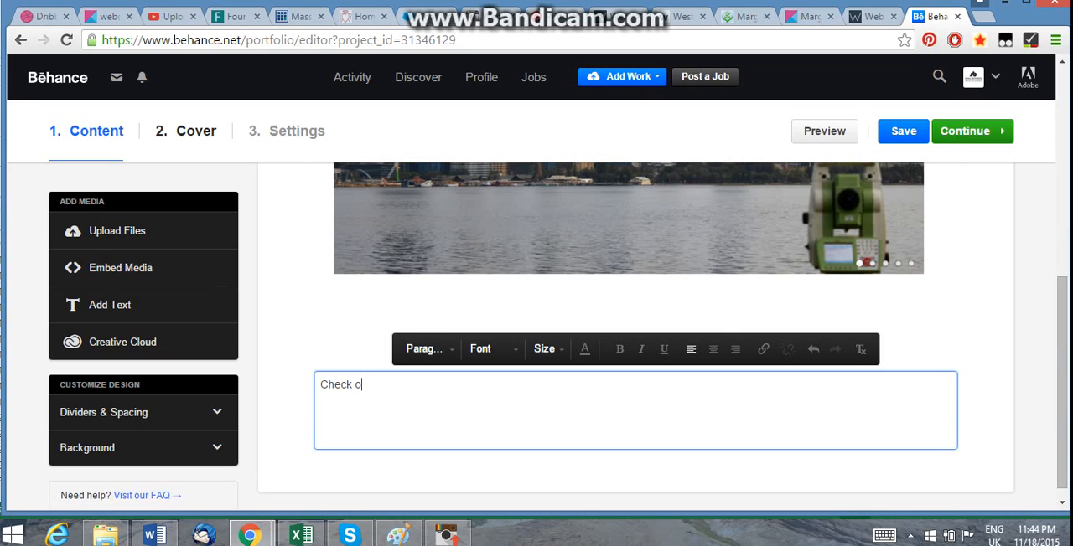
{"action": "type", "text": "ut P"}
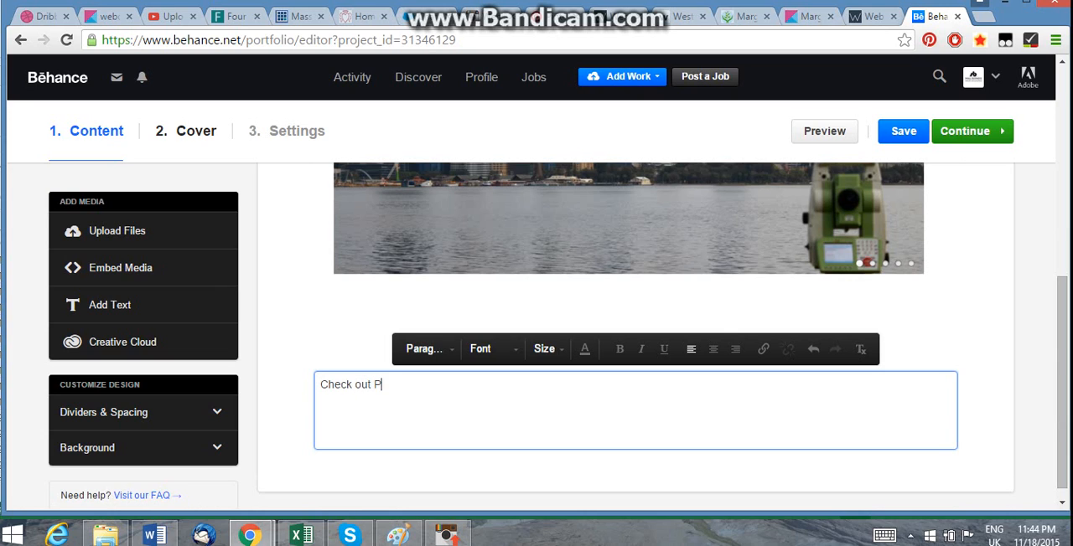
{"action": "type", "text": "our latest"}
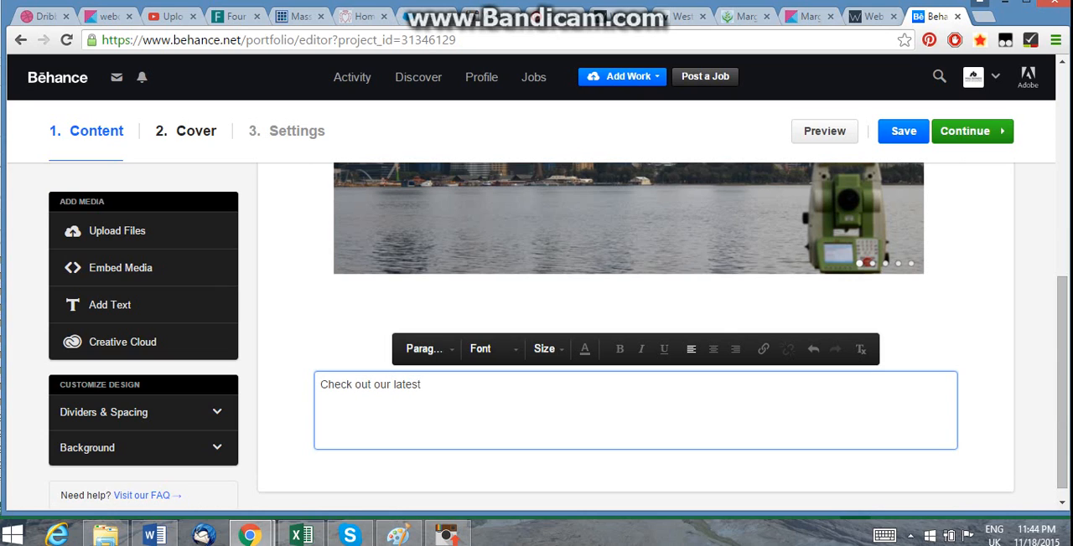
{"action": "type", "text": "client f"}
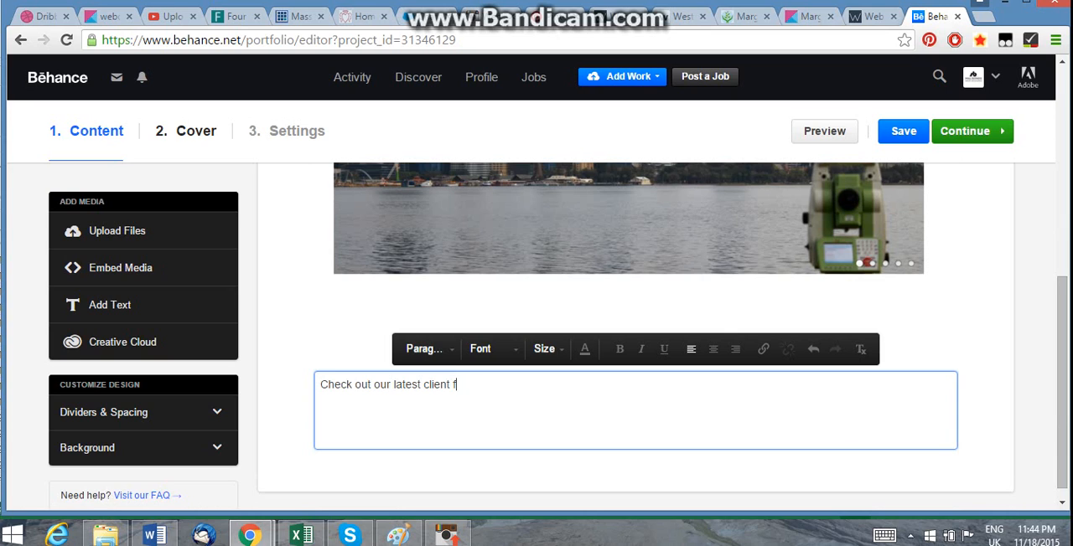
{"action": "type", "text": "th"}
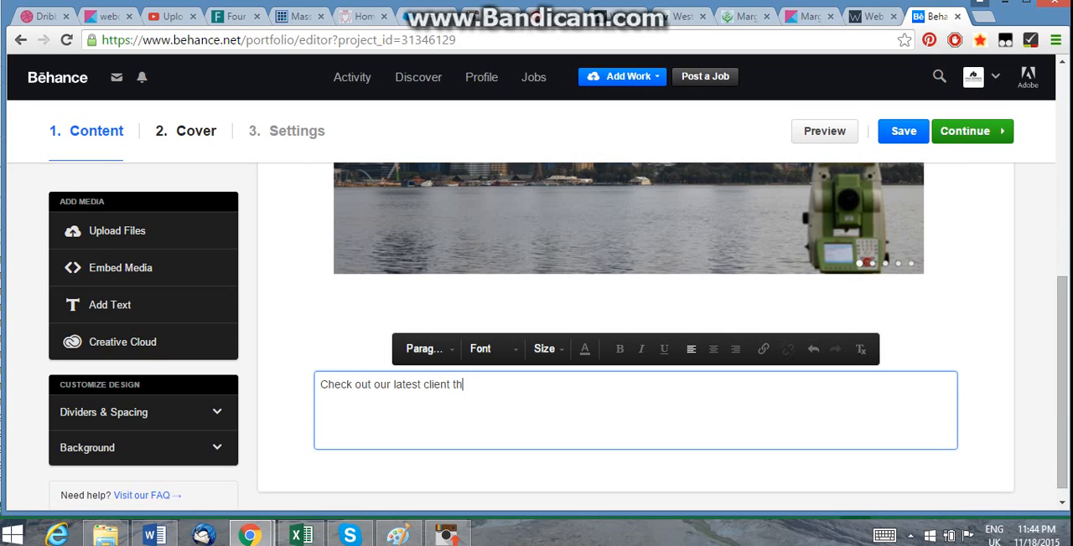
{"action": "key", "text": "Backspace"}
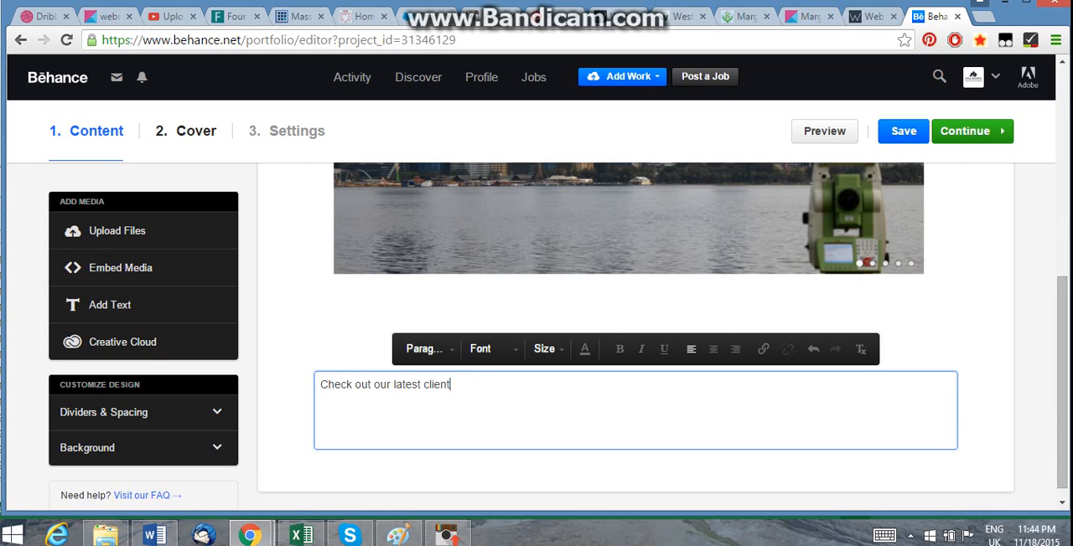
{"action": "type", "text": ", published"}
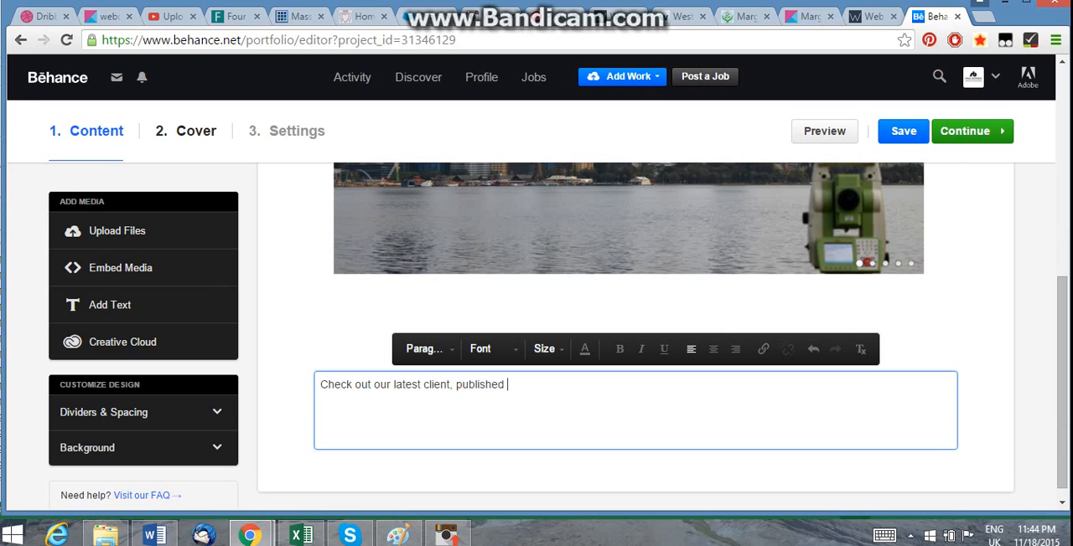
Step: Finish the sentence with 'under our web design services.', correcting stray letters
{"action": "type", "text": "under u"}
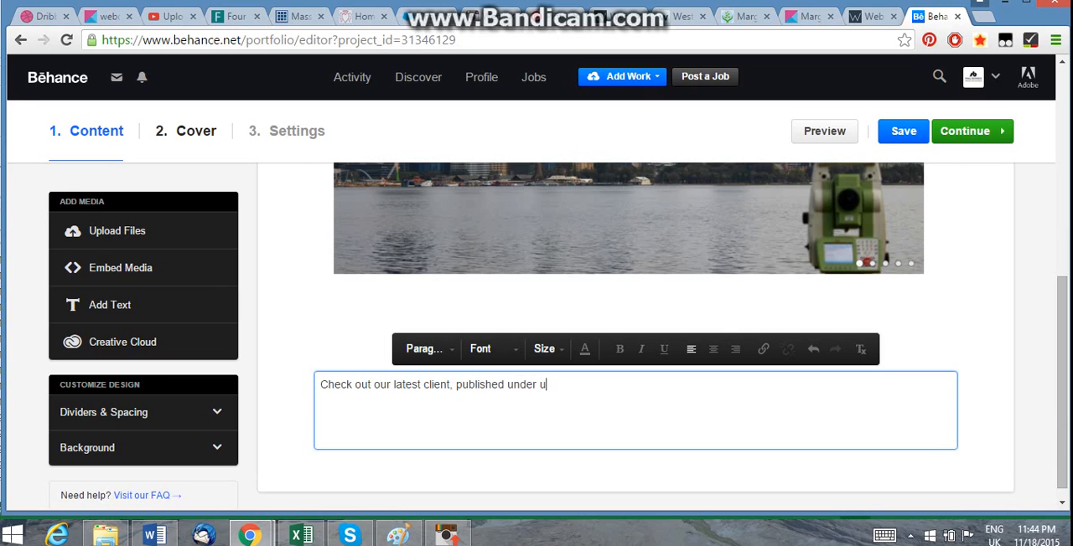
{"action": "type", "text": "r web desi"}
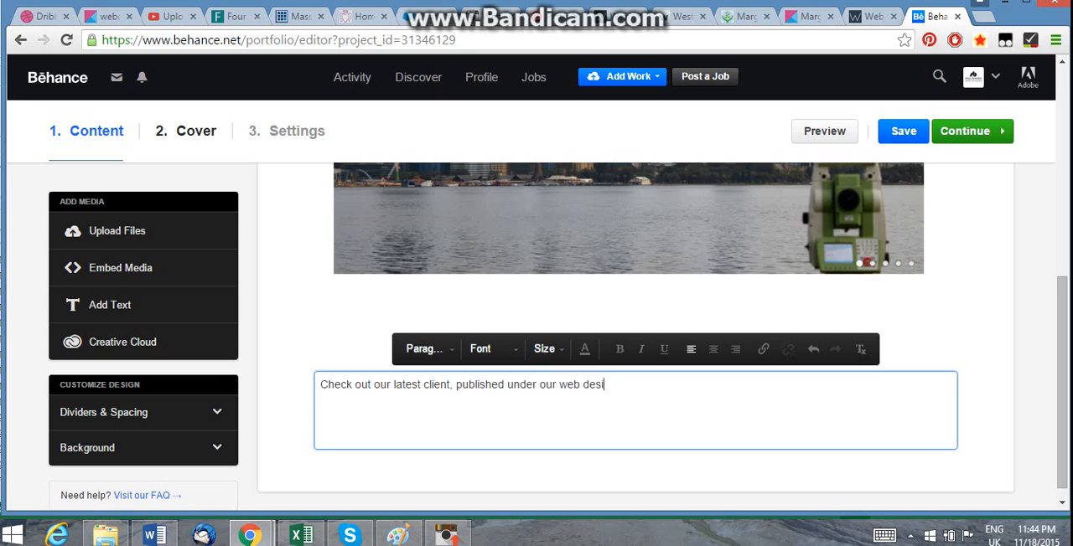
{"action": "type", "text": "gn pe"}
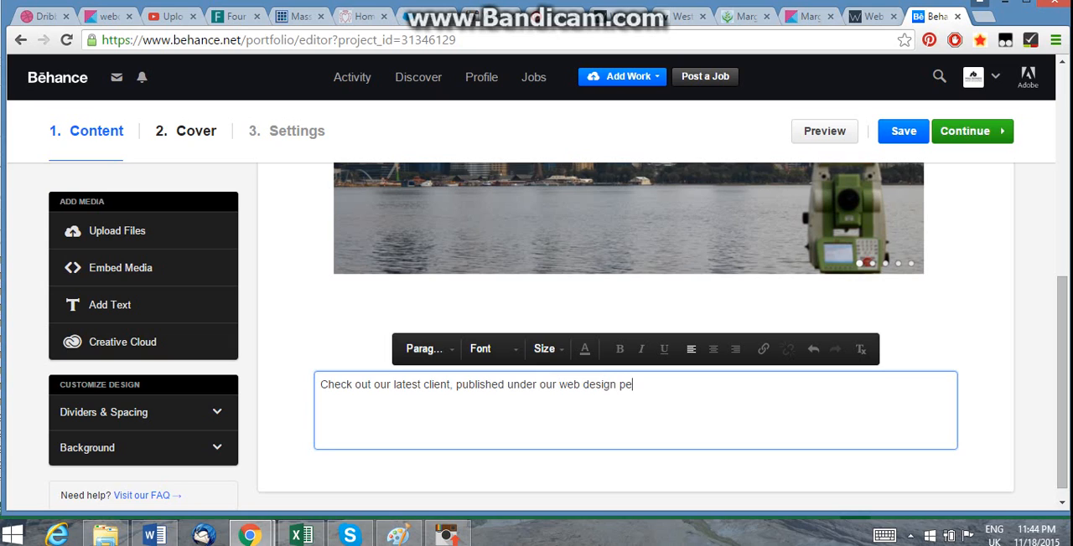
{"action": "key", "text": "BackSpace"}
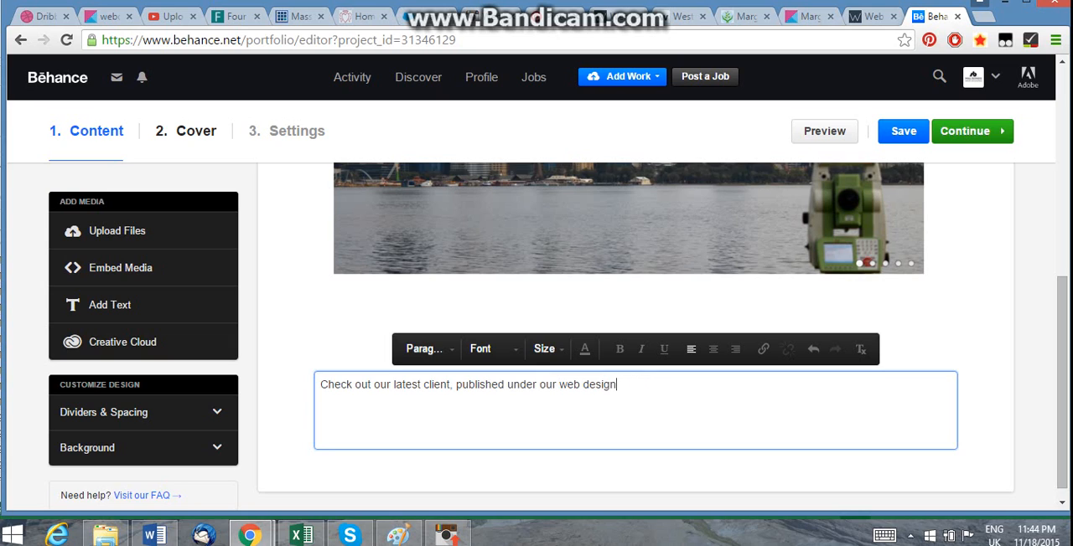
{"action": "type", "text": "services."}
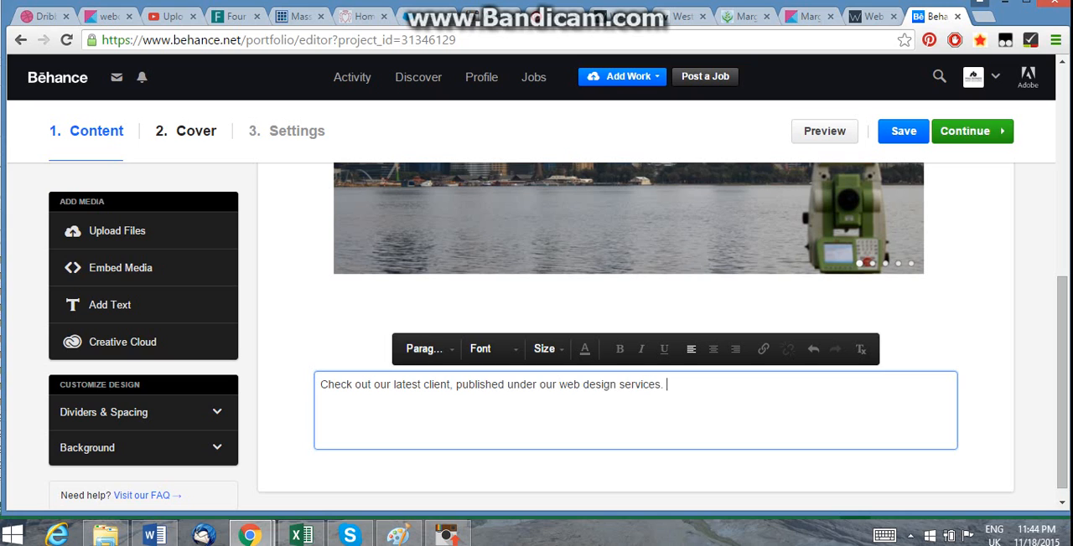
Step: Make the words 'web design' a link
{"action": "double_click", "coordinate": [587, 384]}
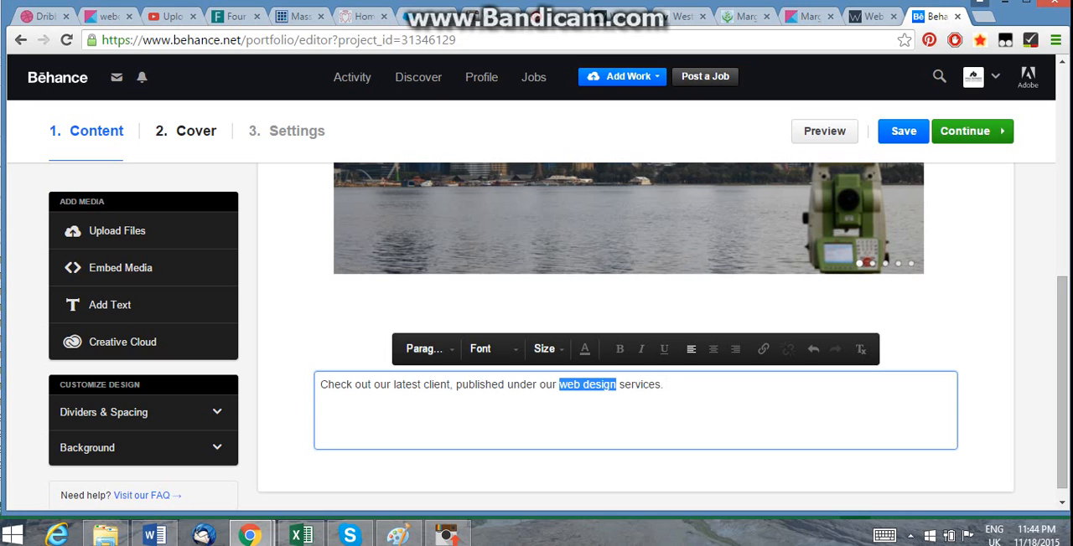
{"action": "left_click", "coordinate": [760, 348]}
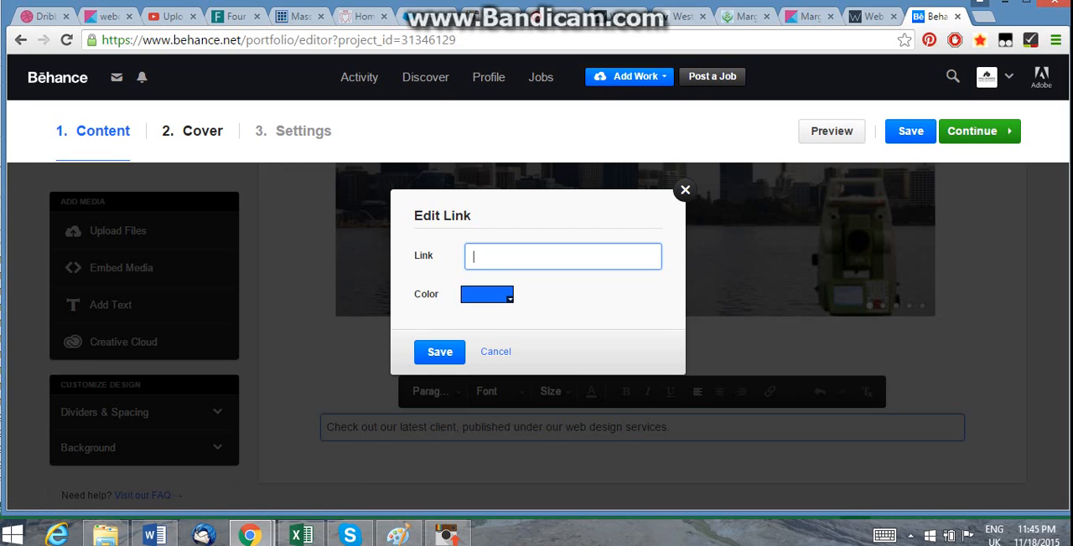
{"action": "left_click", "coordinate": [496, 352]}
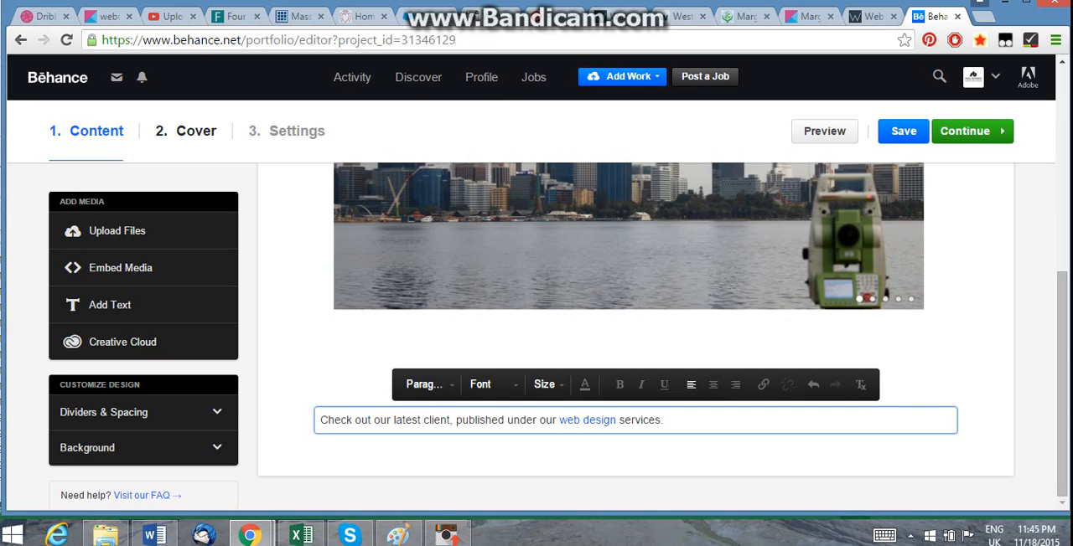
{"action": "left_click", "coordinate": [684, 16]}
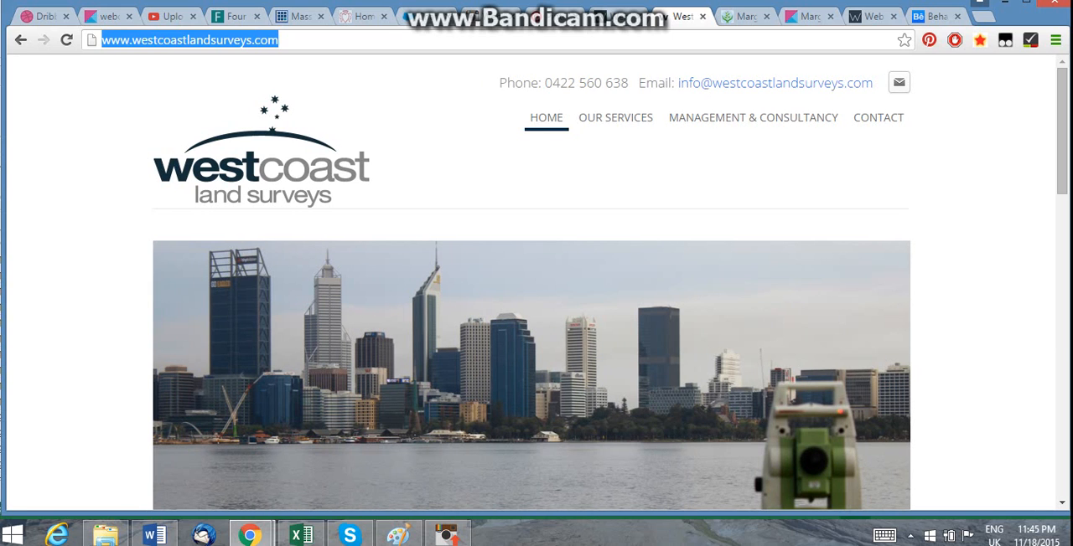
{"action": "left_click", "coordinate": [936, 17]}
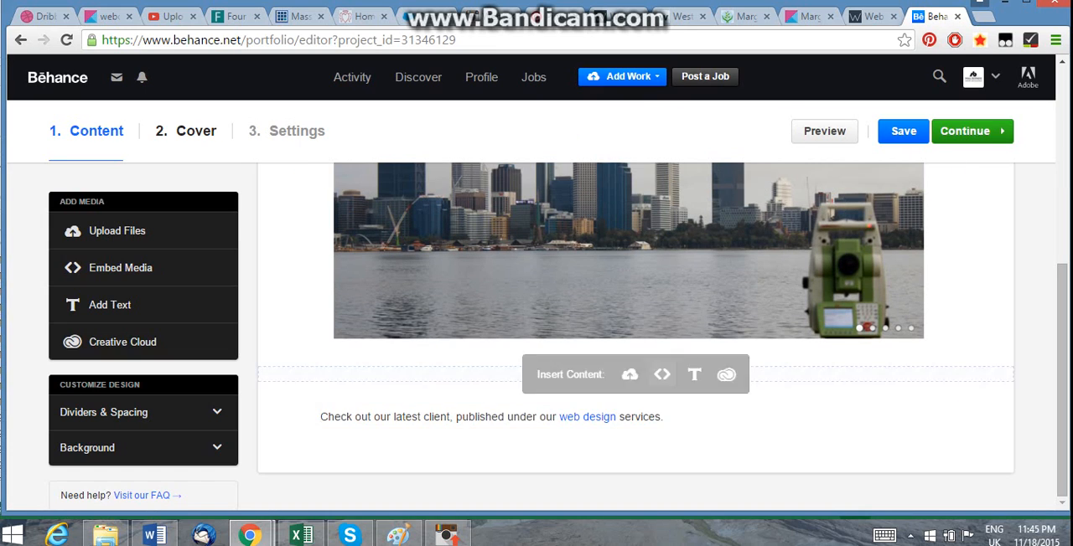
{"action": "left_click", "coordinate": [439, 416]}
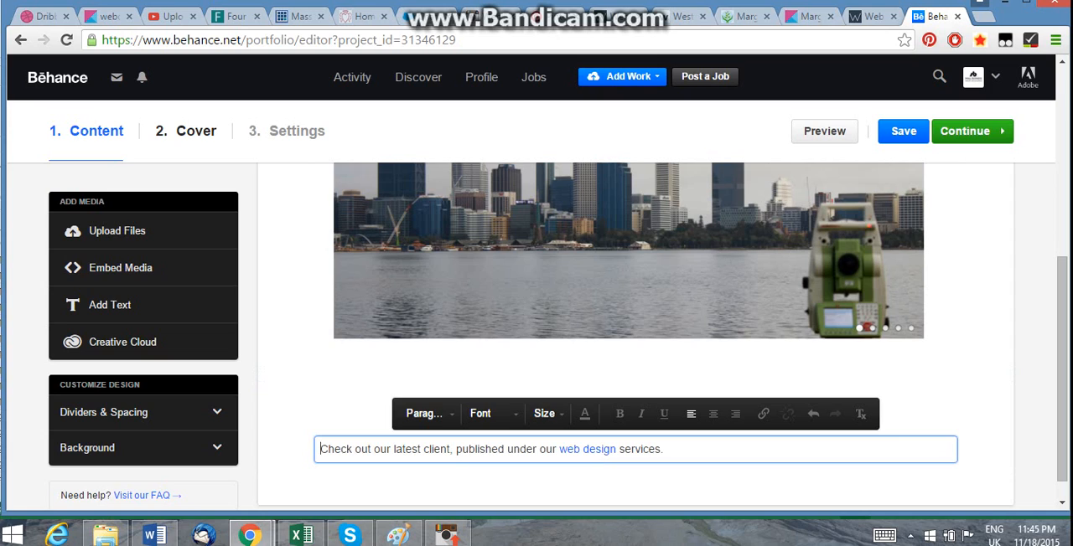
{"action": "type", "text": "-"}
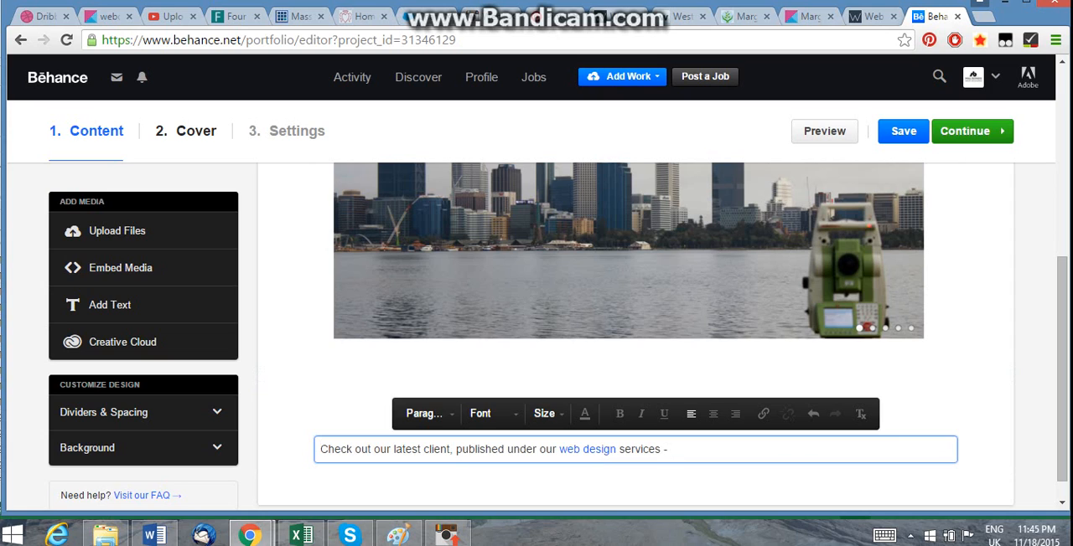
{"action": "type", "text": "http://www.westcoastlandsurveys.com/"}
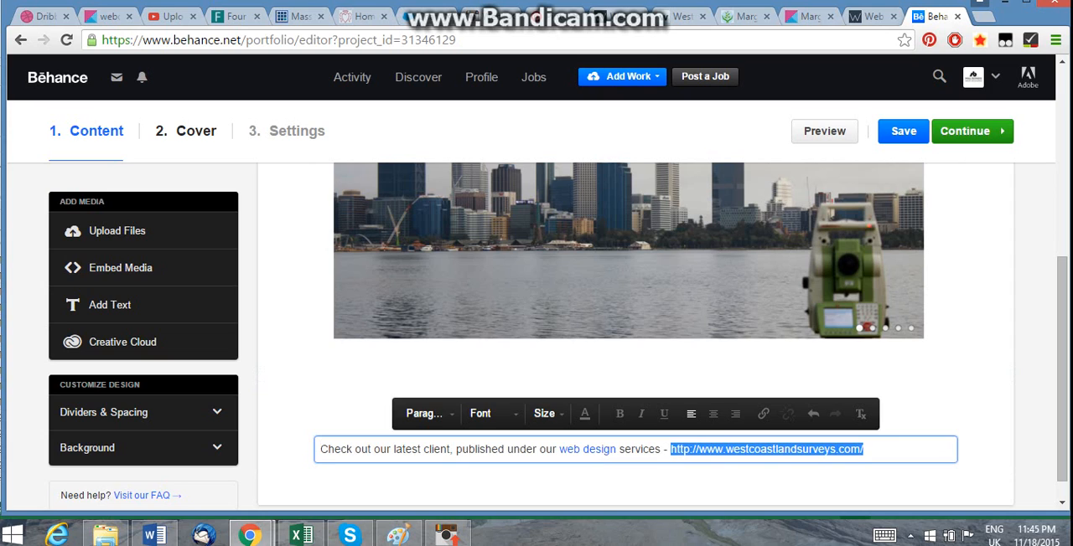
{"action": "left_click", "coordinate": [763, 412]}
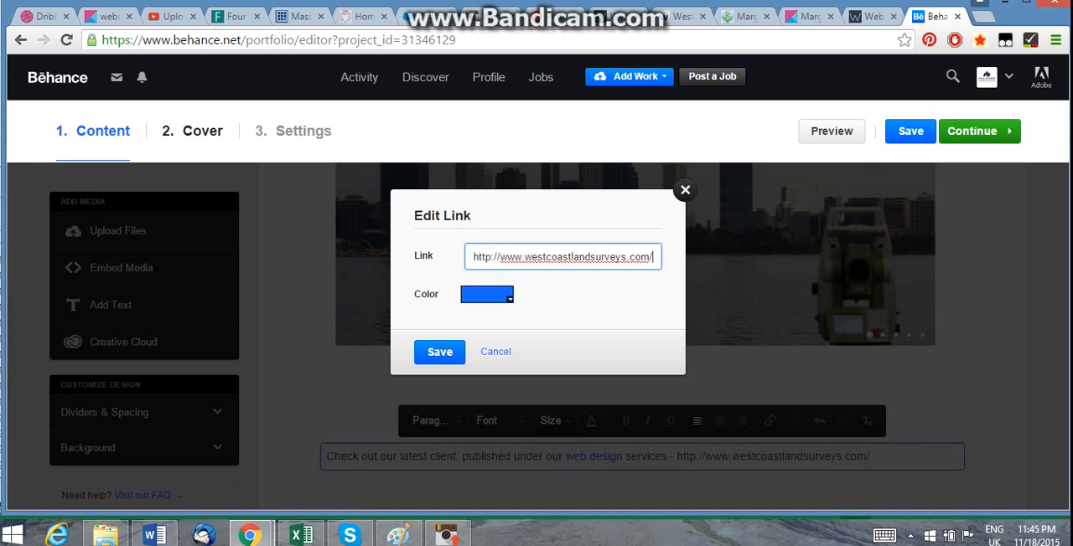
{"action": "left_click", "coordinate": [439, 352]}
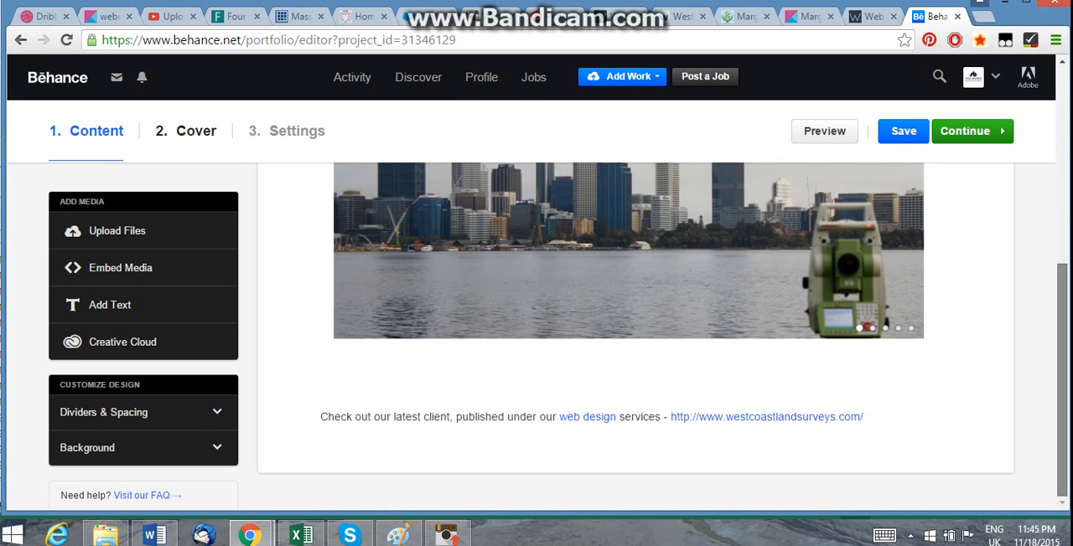
Step: Set the project cover from a crop of the website image and reach the Settings form
{"action": "scroll", "scroll_direction": "up", "scroll_amount": 3}
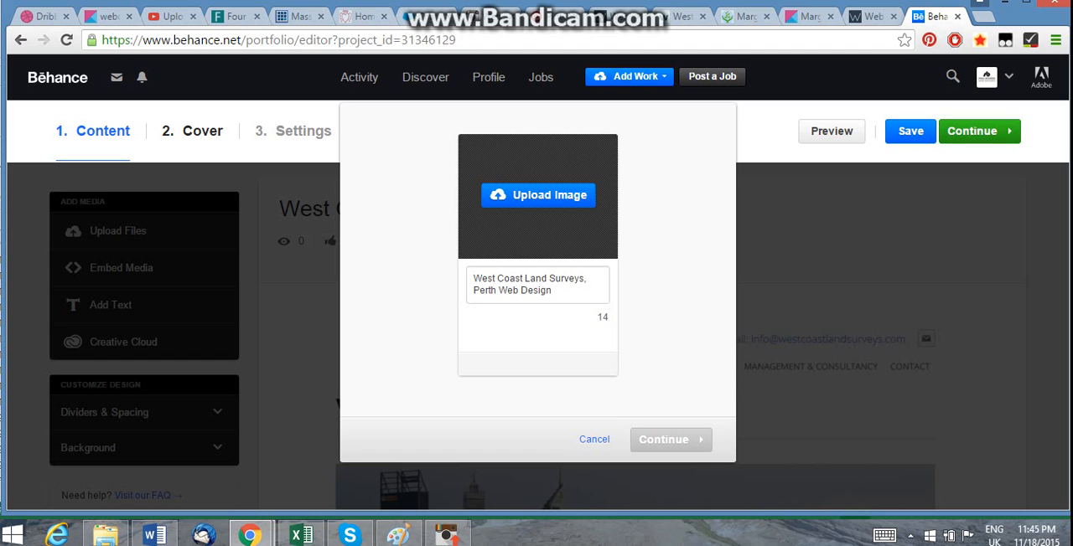
{"action": "left_click", "coordinate": [536, 195]}
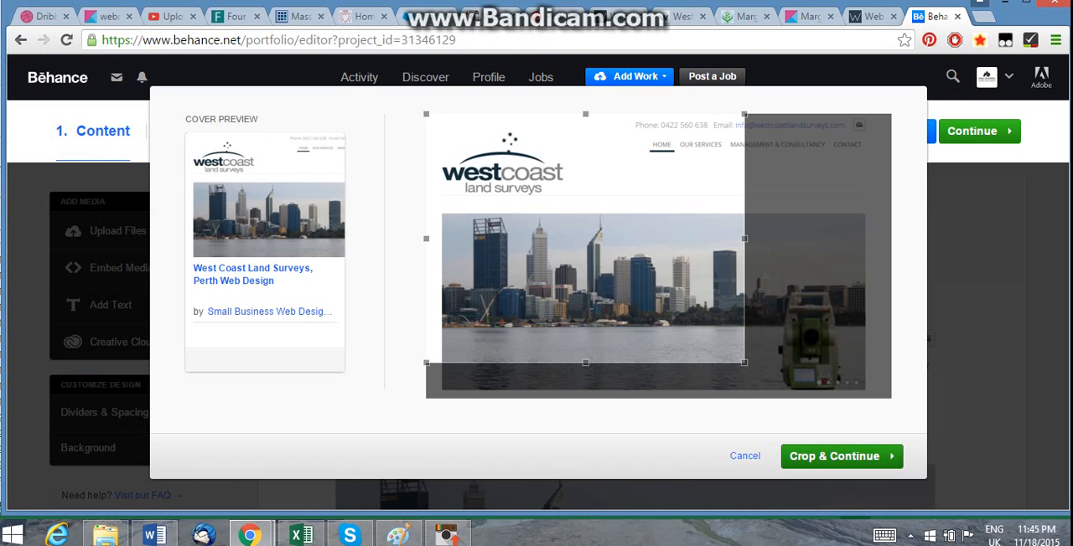
{"action": "left_click", "coordinate": [841, 456]}
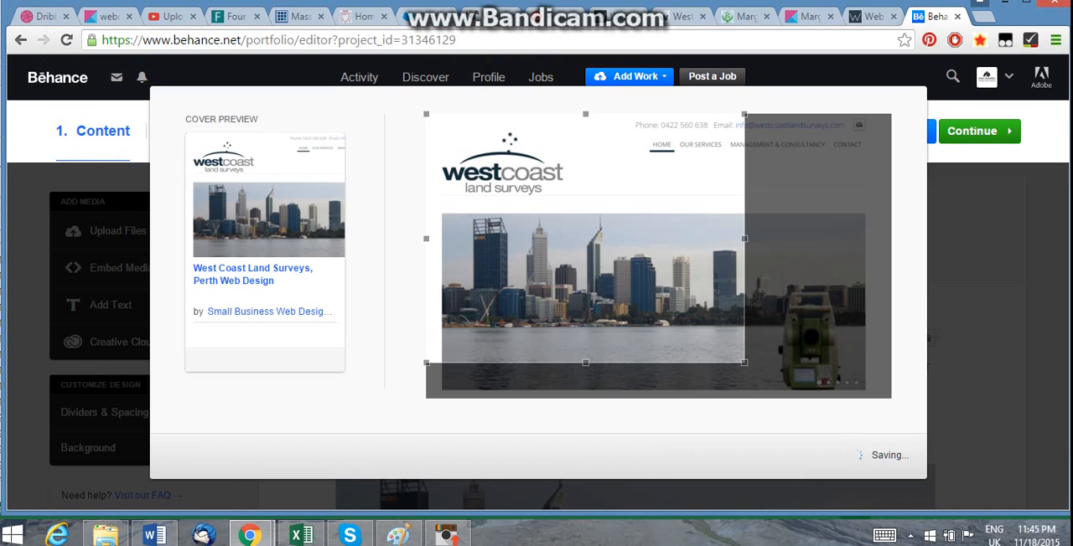
{"action": "left_click", "coordinate": [431, 75]}
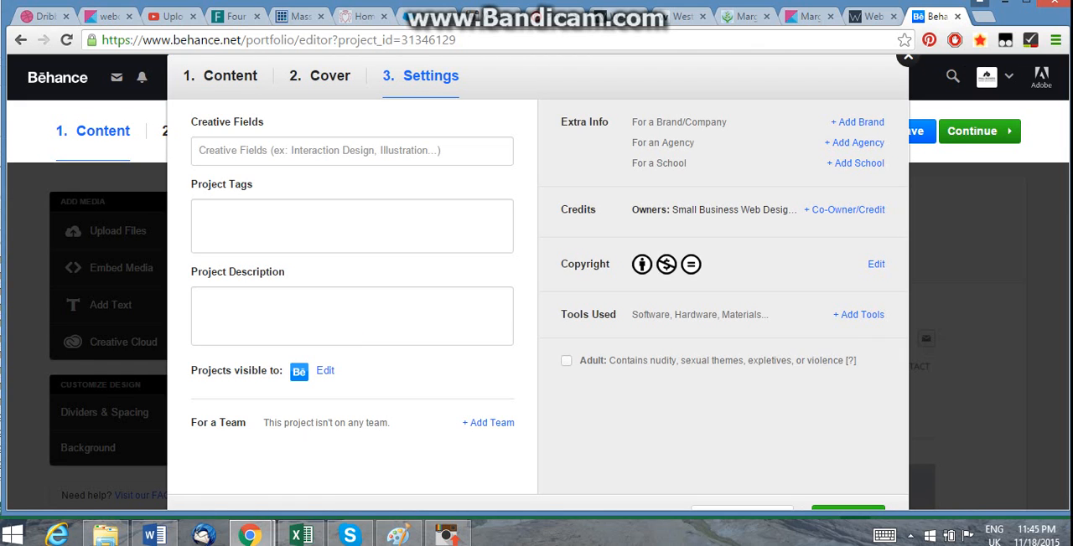
Step: Choose Web Design and Web Development as the project's creative fields
{"action": "left_click", "coordinate": [352, 151]}
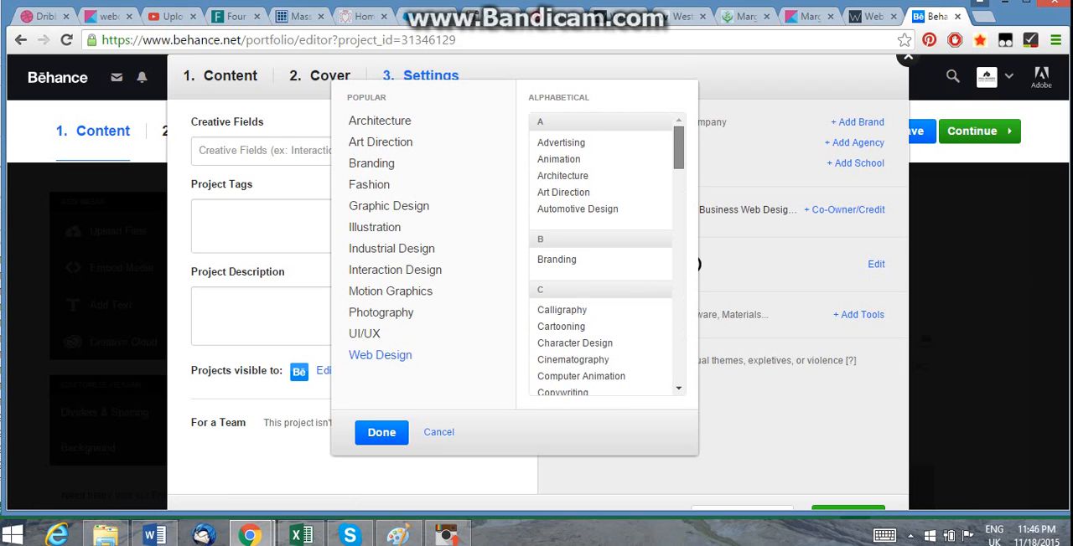
{"action": "scroll", "scroll_direction": "down", "scroll_amount": 3}
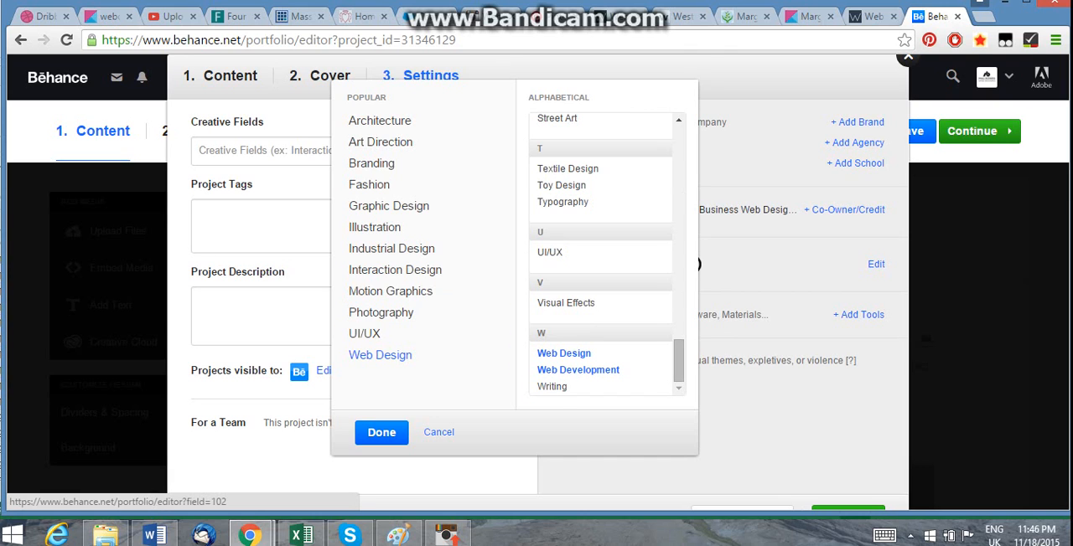
{"action": "left_click", "coordinate": [383, 432]}
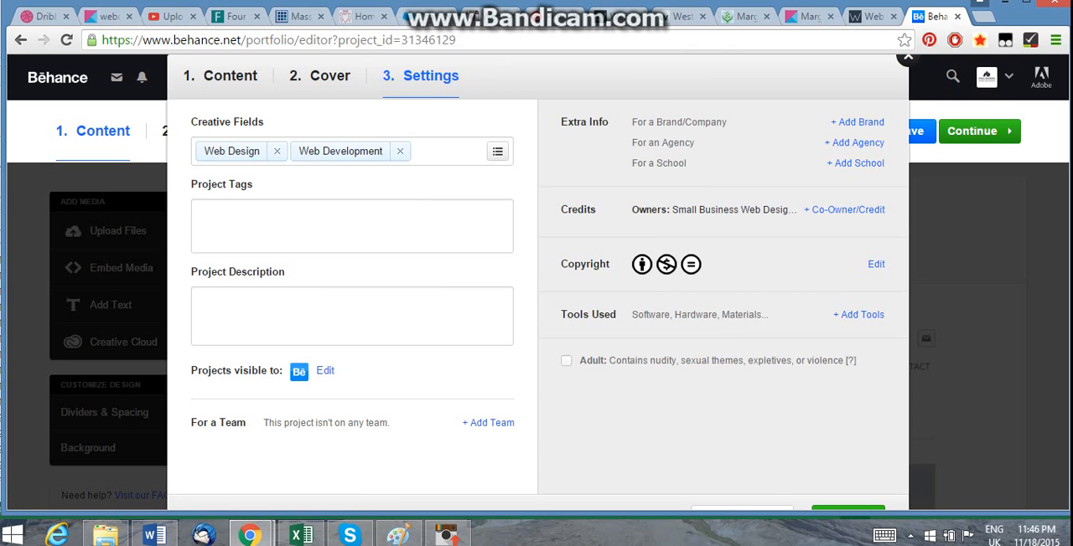
Step: Add the tags Web design Perth, West Coast, West Coast Land and Surveys
{"action": "type", "text": "We"}
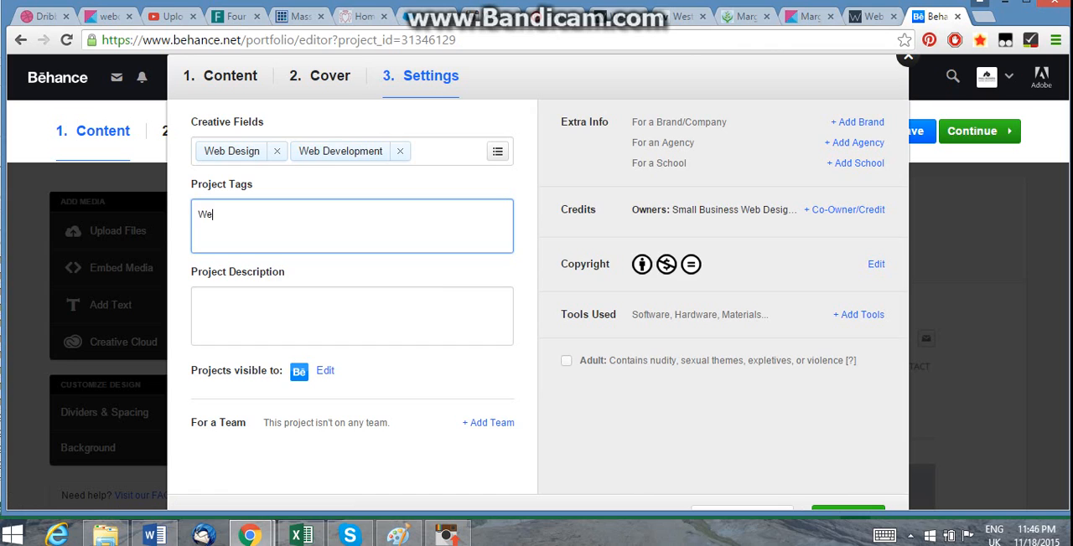
{"action": "type", "text": "sign Perth"}
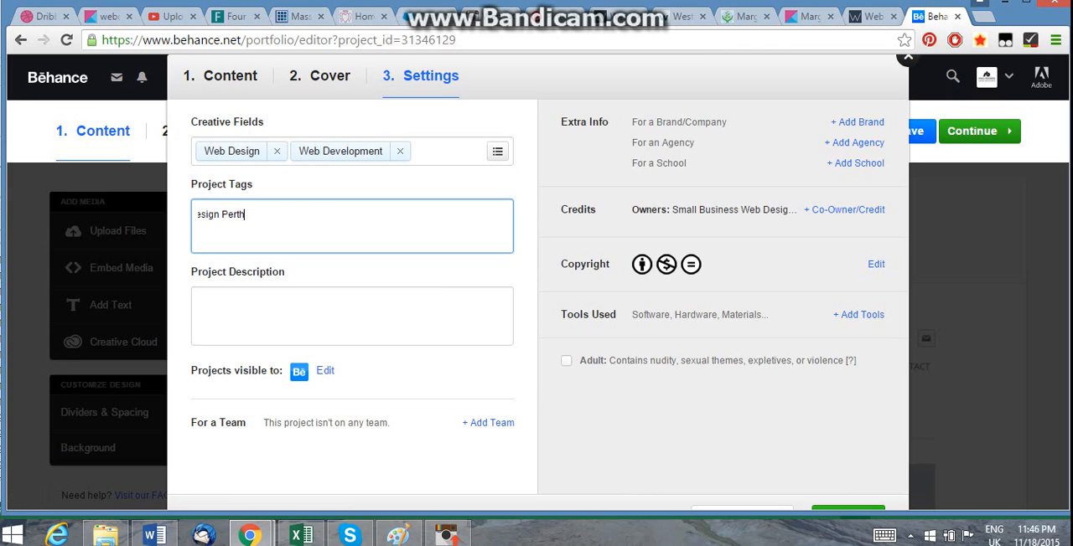
{"action": "key", "text": "enter"}
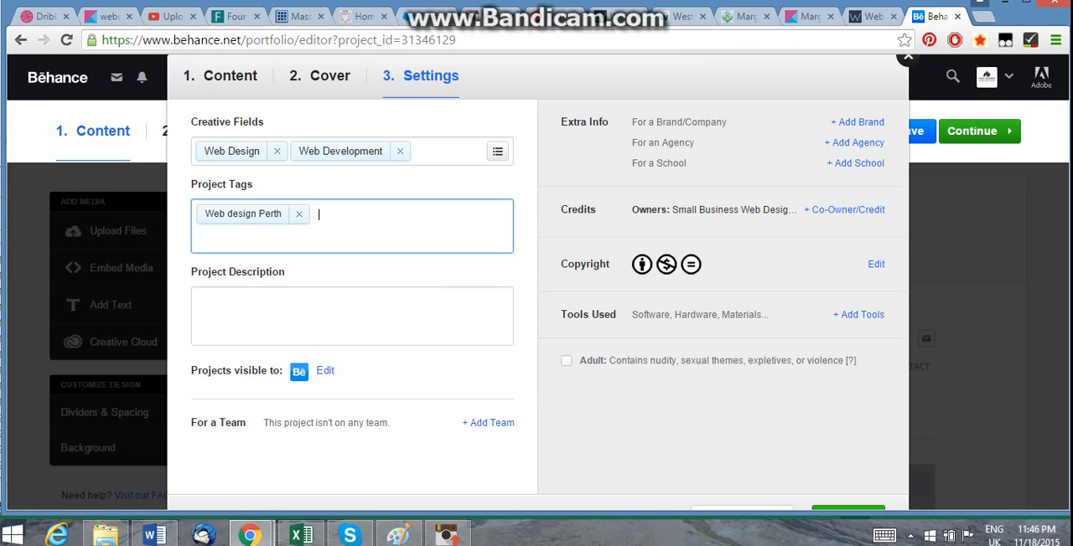
{"action": "type", "text": "West Coa"}
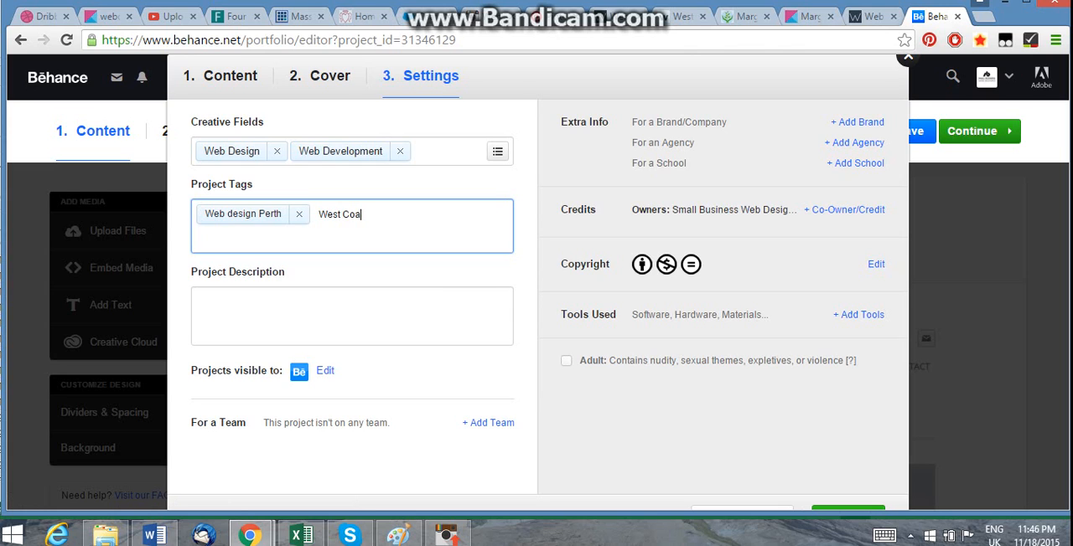
{"action": "type", "text": "La"}
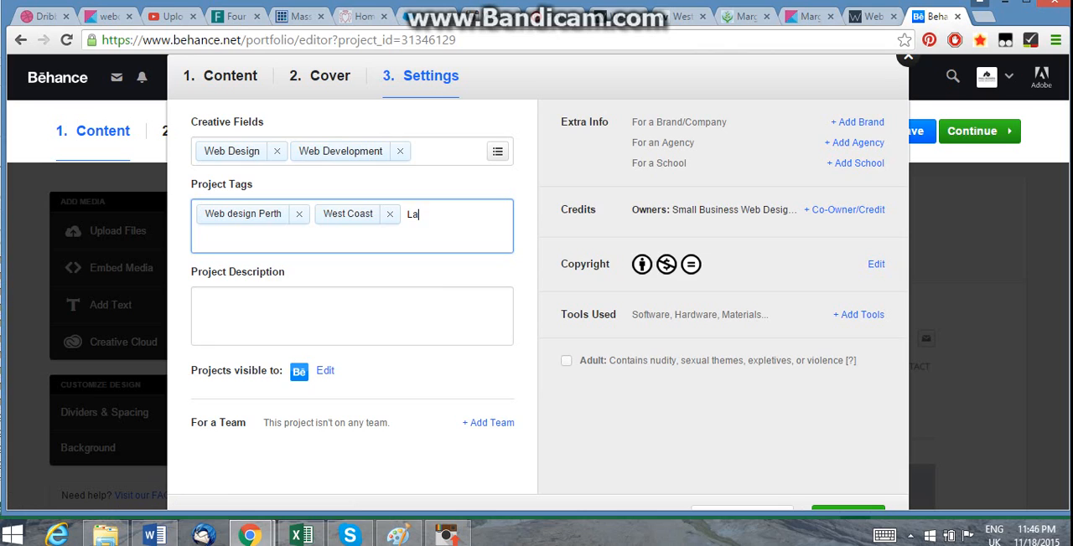
{"action": "type", "text": "W"}
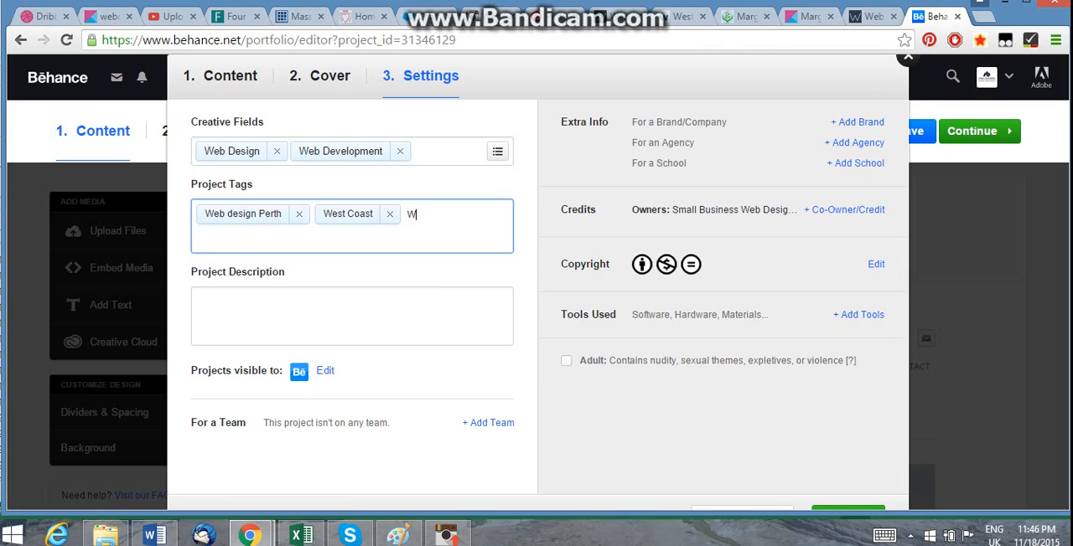
{"action": "type", "text": "est Coast"}
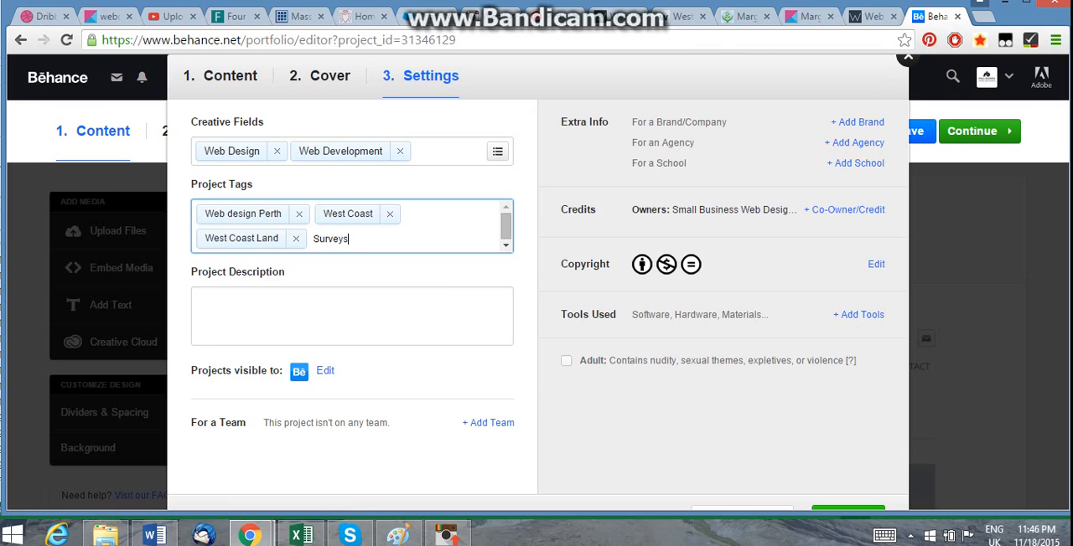
{"action": "key", "text": "enter"}
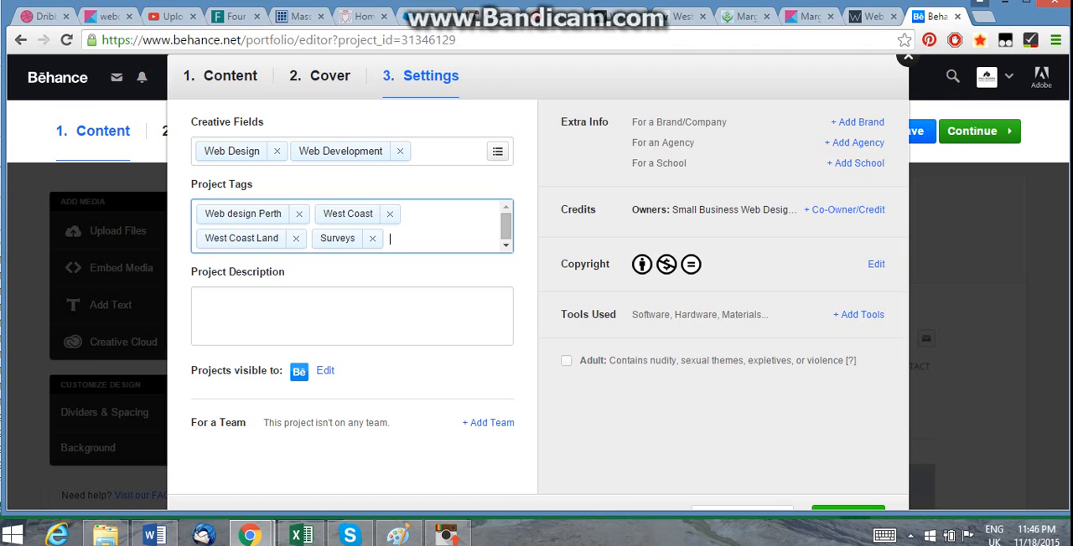
Step: Describe the project: 'Recent client, West Coast Land Surveys, required a mobile web design for their surveying and consulting agency.'
{"action": "type", "text": "Re"}
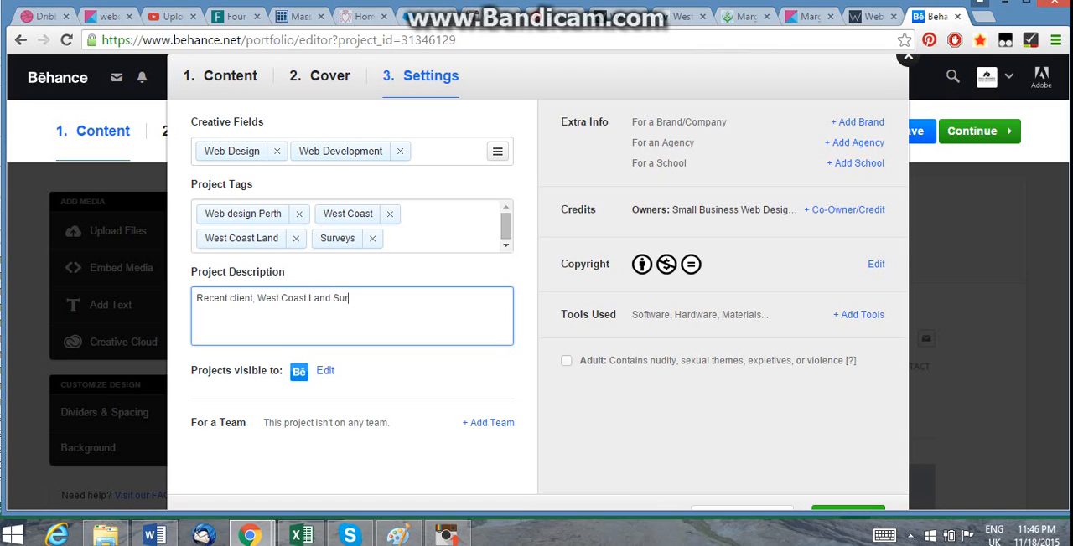
{"action": "type", "text": "veys, required a mobile web de"}
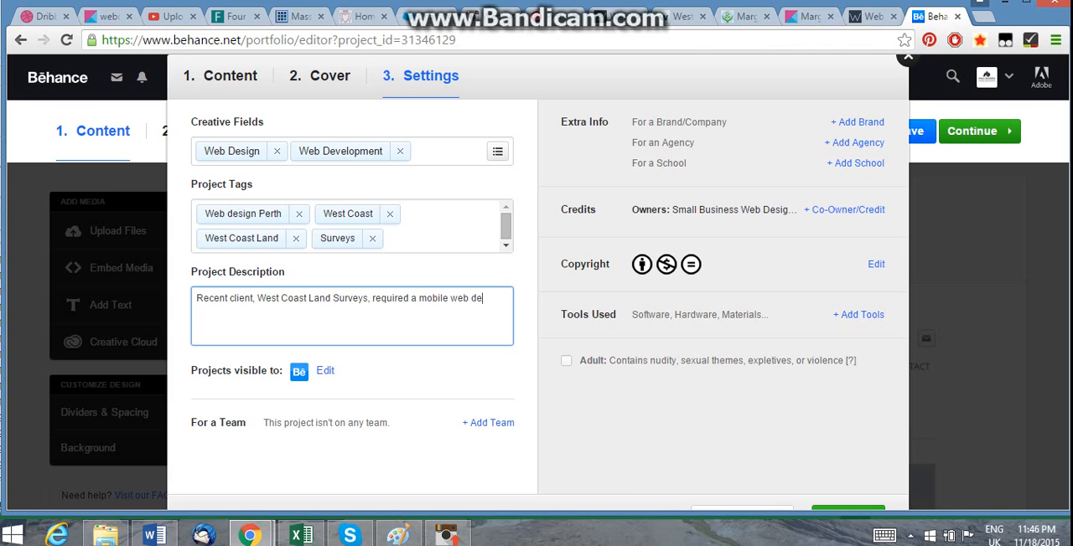
{"action": "type", "text": "sign for their"}
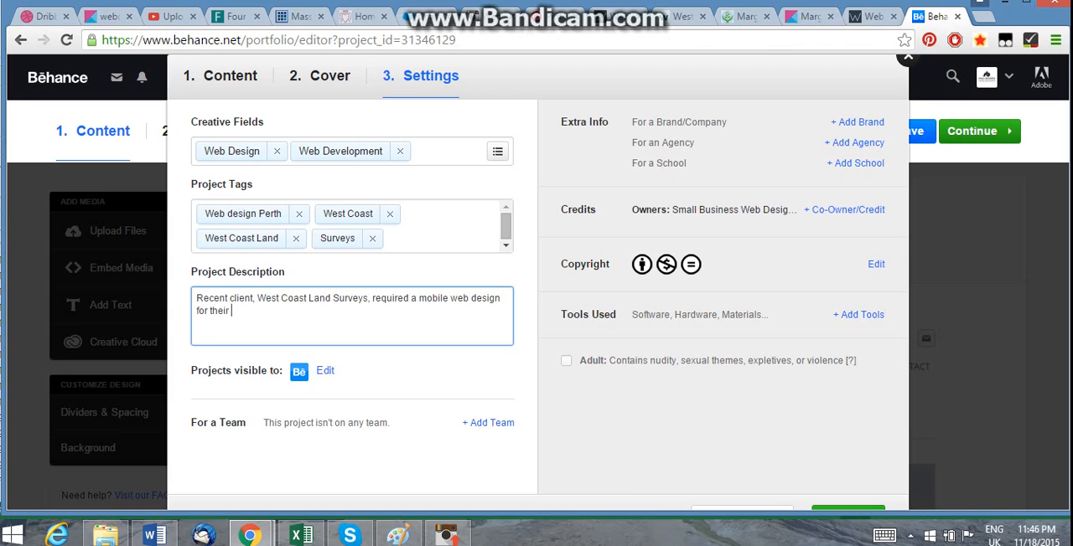
{"action": "type", "text": "survery"}
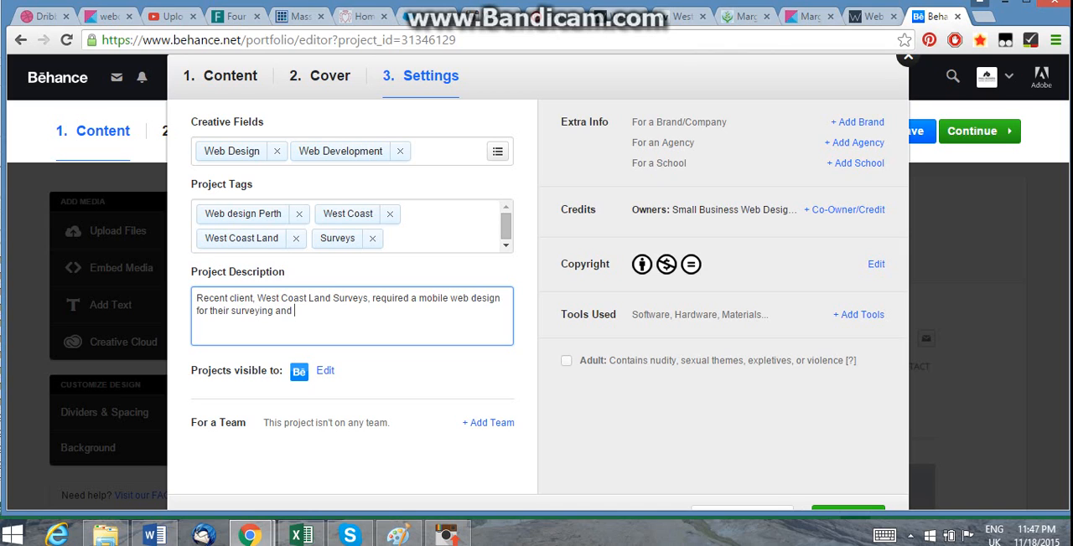
{"action": "type", "text": "consulting"}
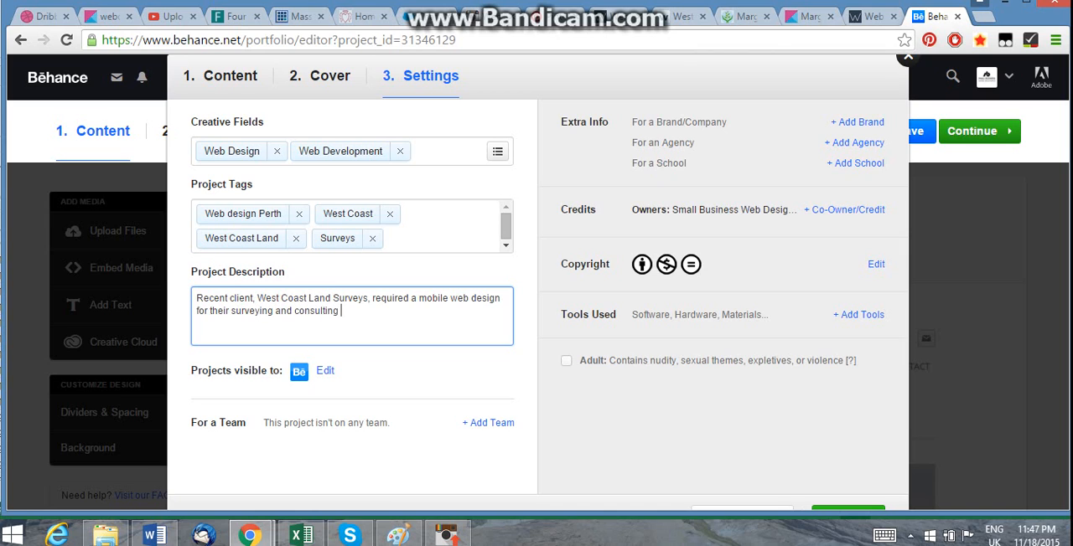
{"action": "type", "text": "agency."}
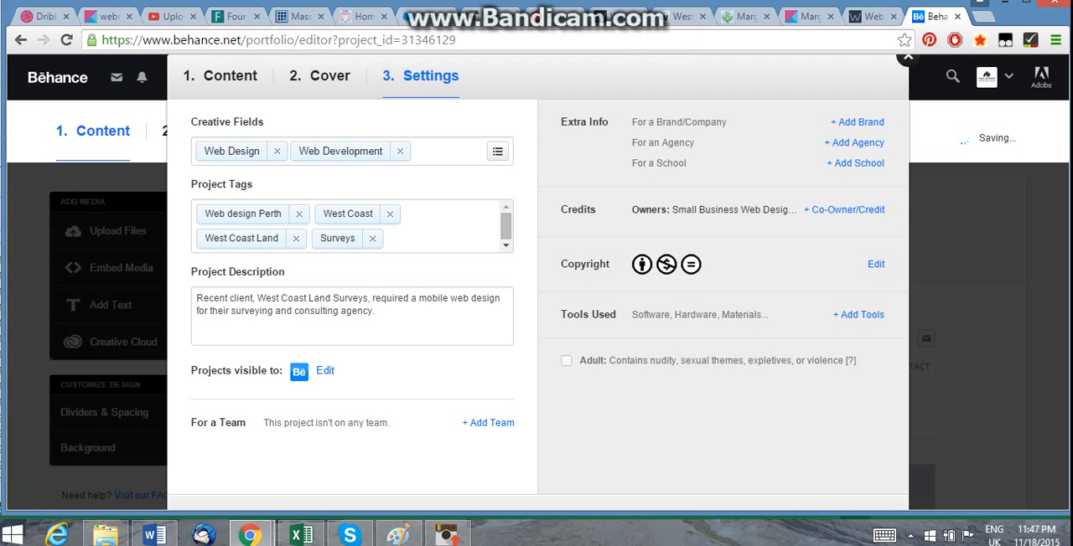
Step: Publish the project to its public Behance gallery page
{"action": "left_click", "coordinate": [972, 131]}
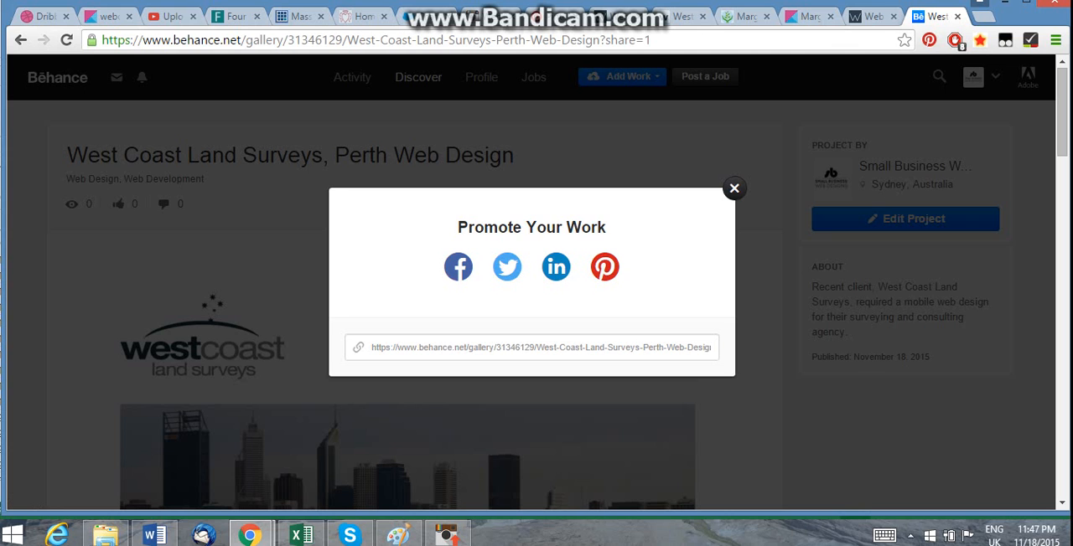
Step: Dismiss the Promote Your Work prompt and go to My Profile from the avatar menu
{"action": "left_click", "coordinate": [734, 188]}
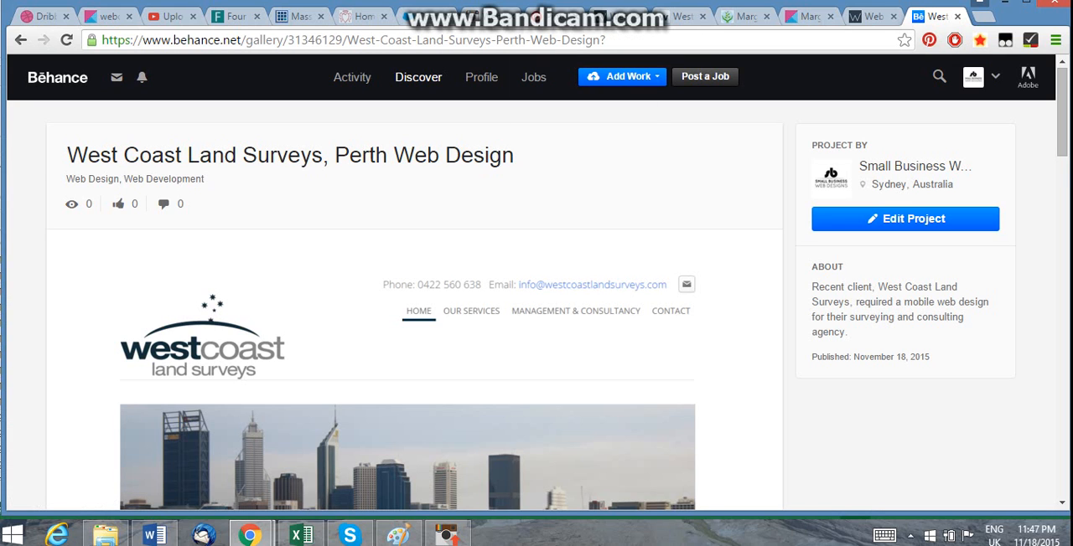
{"action": "left_click", "coordinate": [994, 77]}
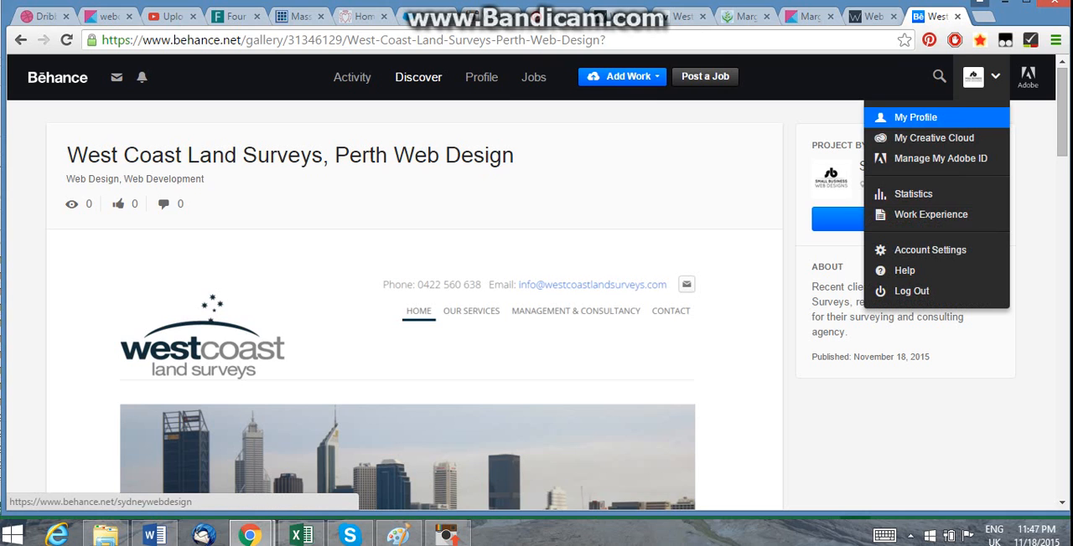
{"action": "left_click", "coordinate": [915, 117]}
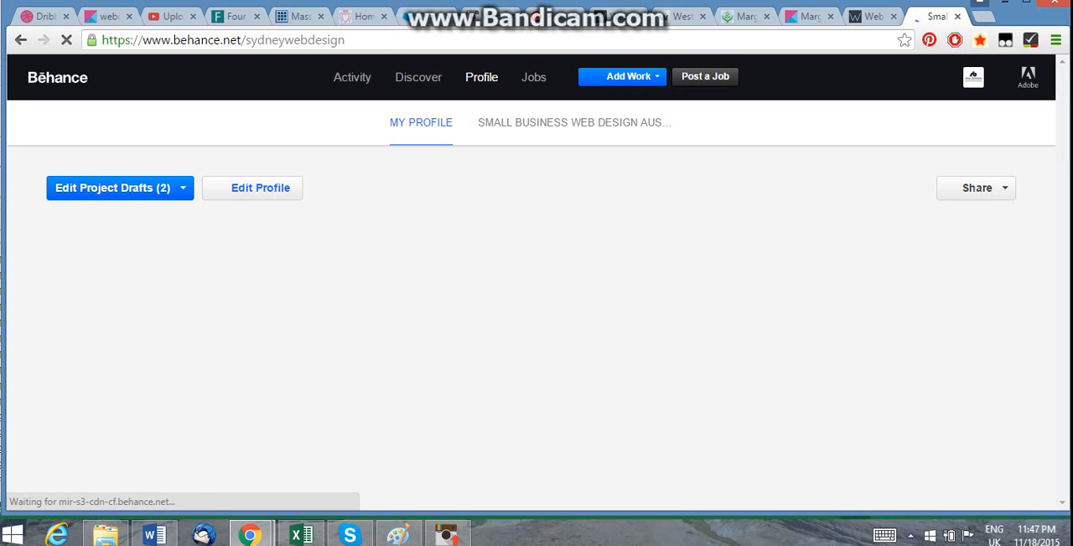